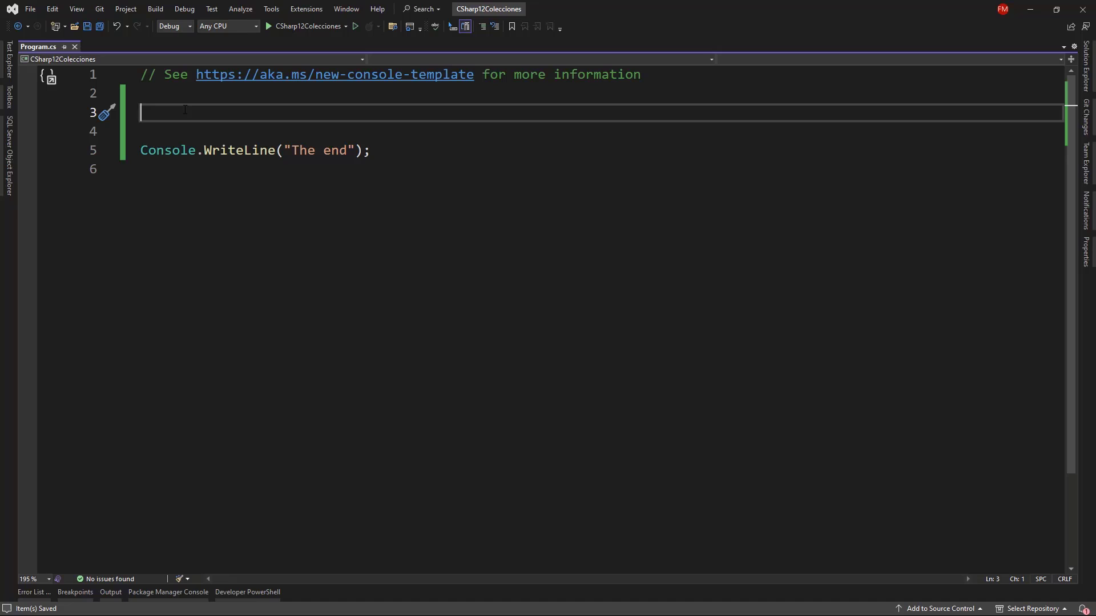
mouse_move(282, 247)
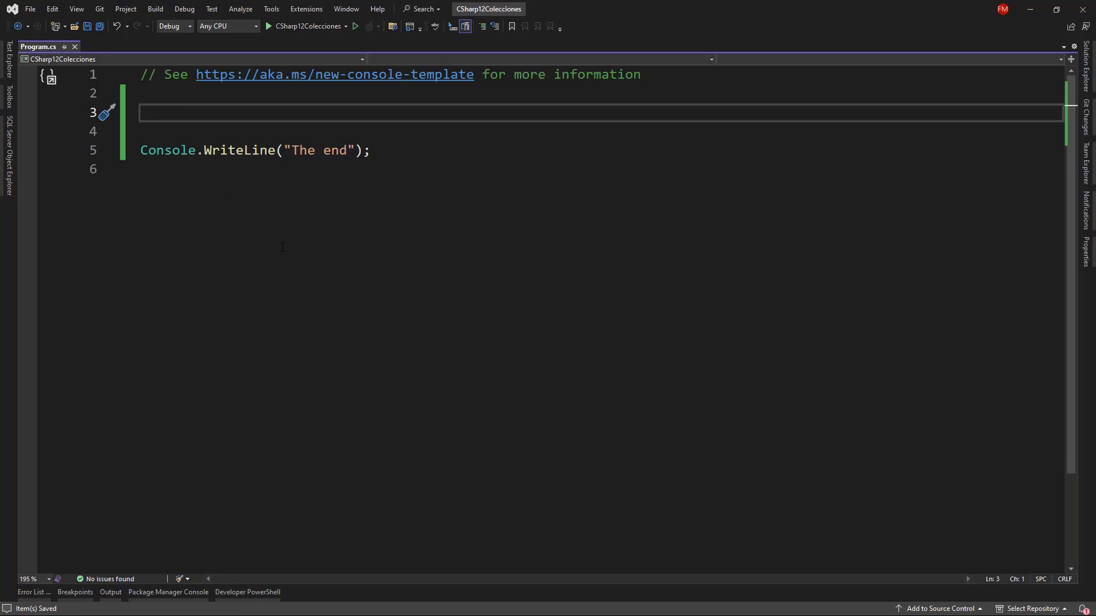
Declare int[] numbers as the collection expression [1, 2, 3]
text(int[])
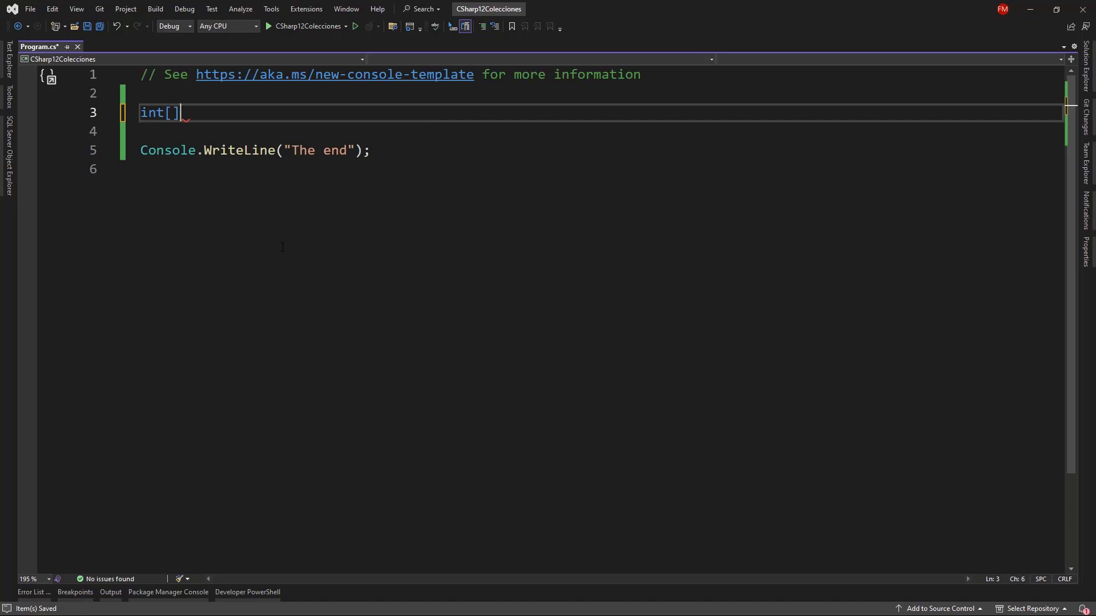
text(numbers)
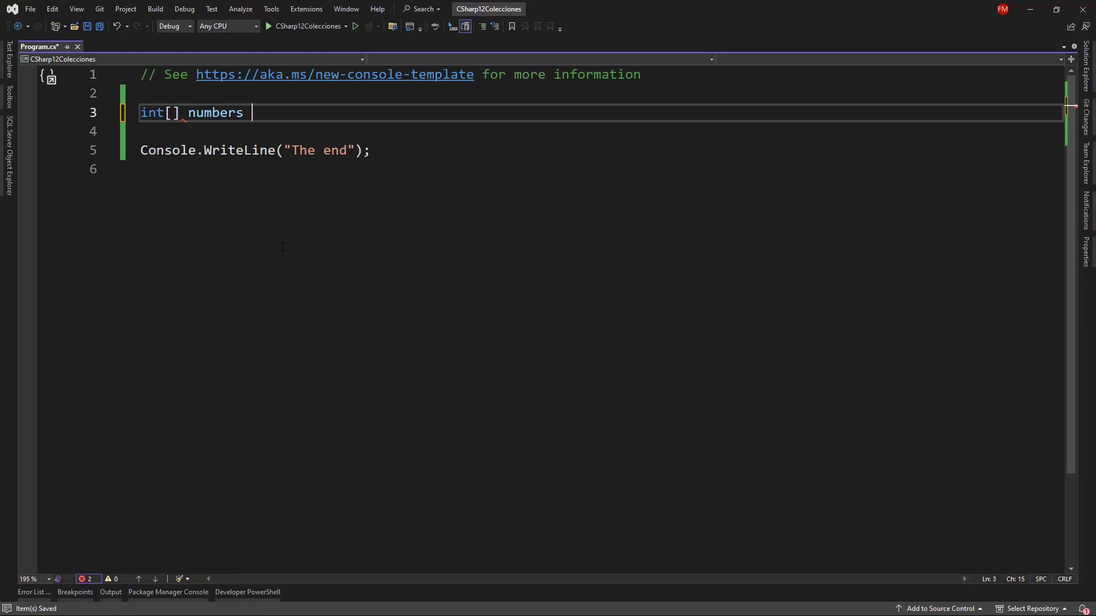
text(= [])
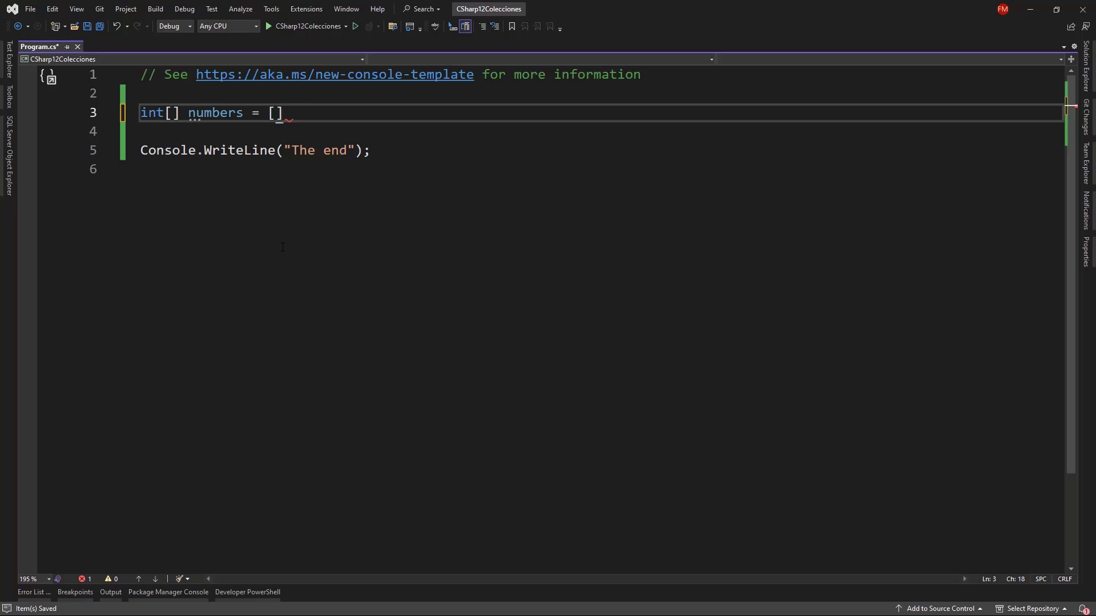
text(1, 2, 3];)
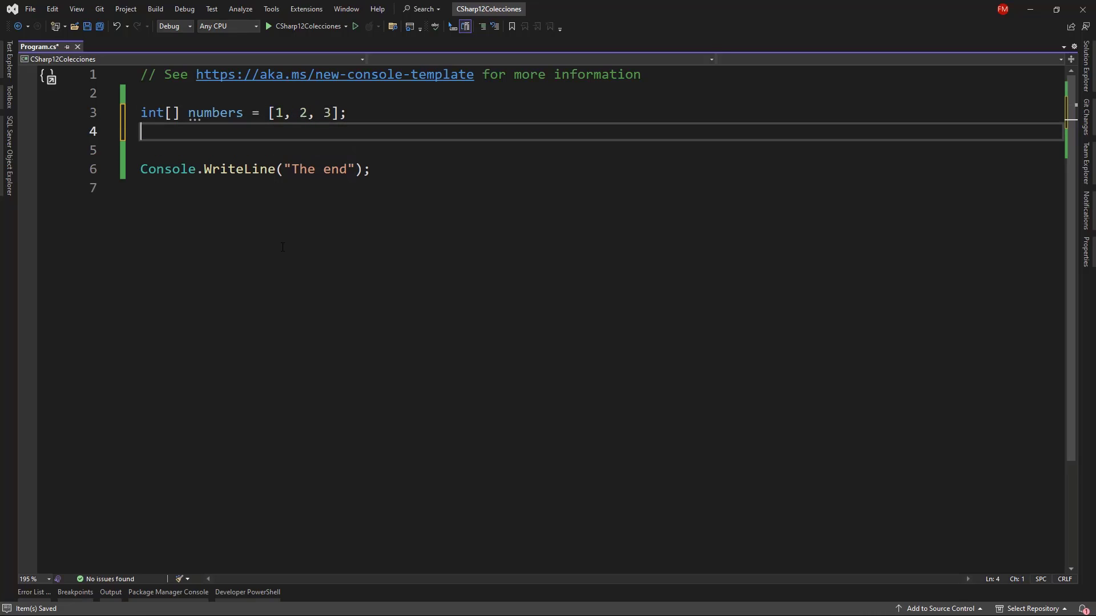
Add int[] numbers2 = { 1, 2, 3 } as a commented-out brace-initializer comparison
text(in)
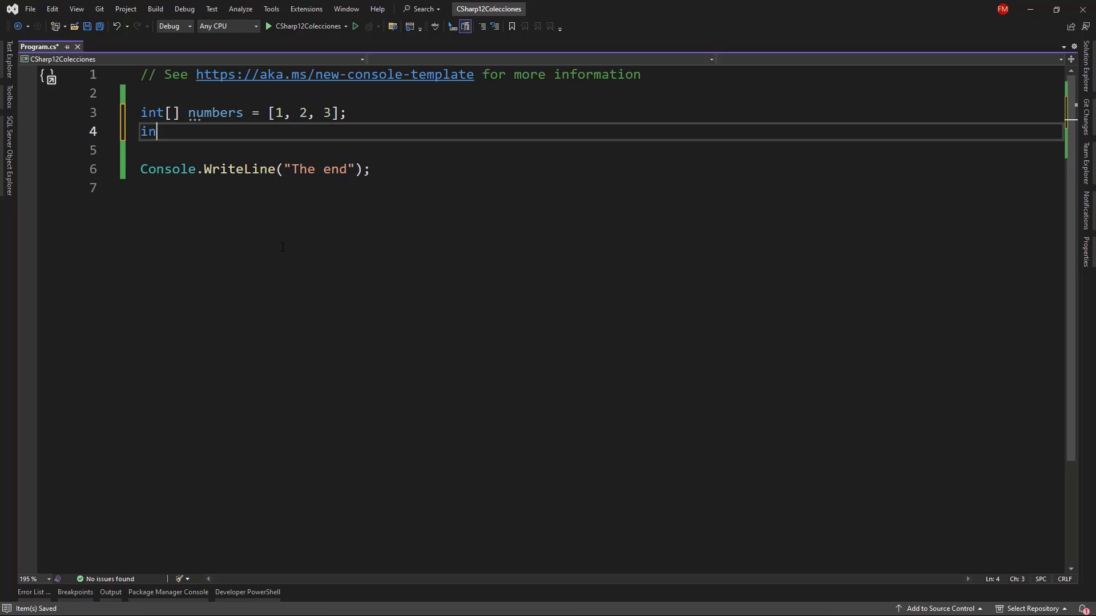
text(t[] numbers2 = {)
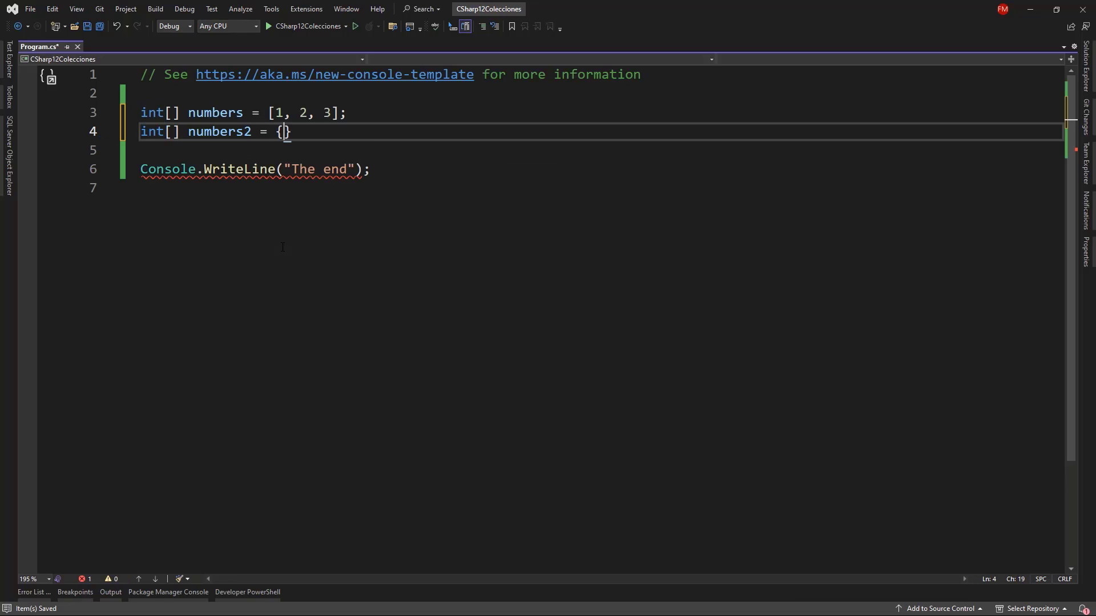
text(1, 2, 3)
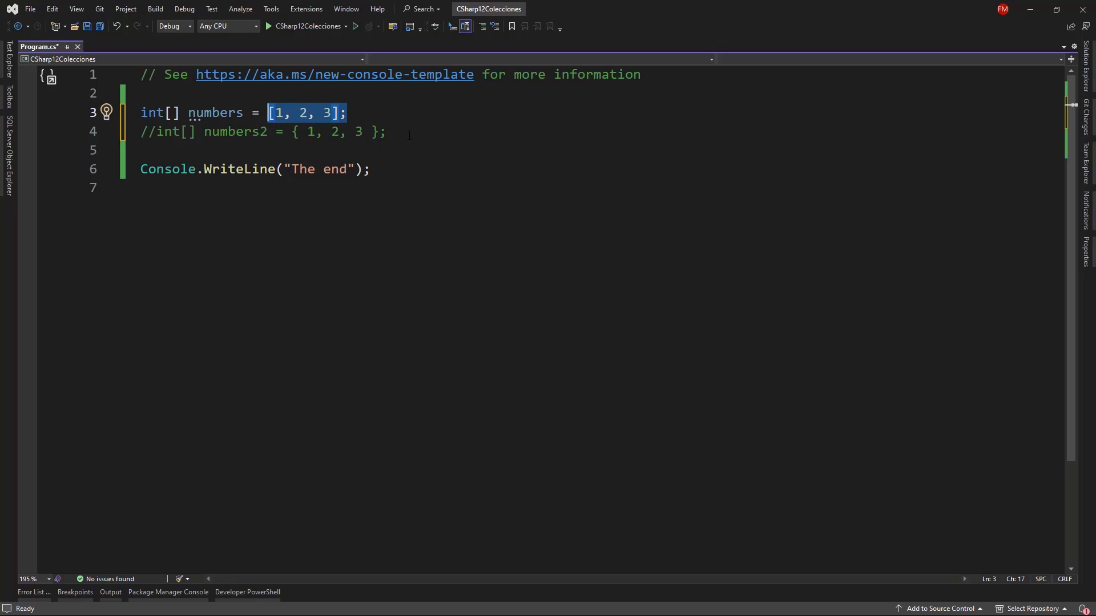
key(enter)
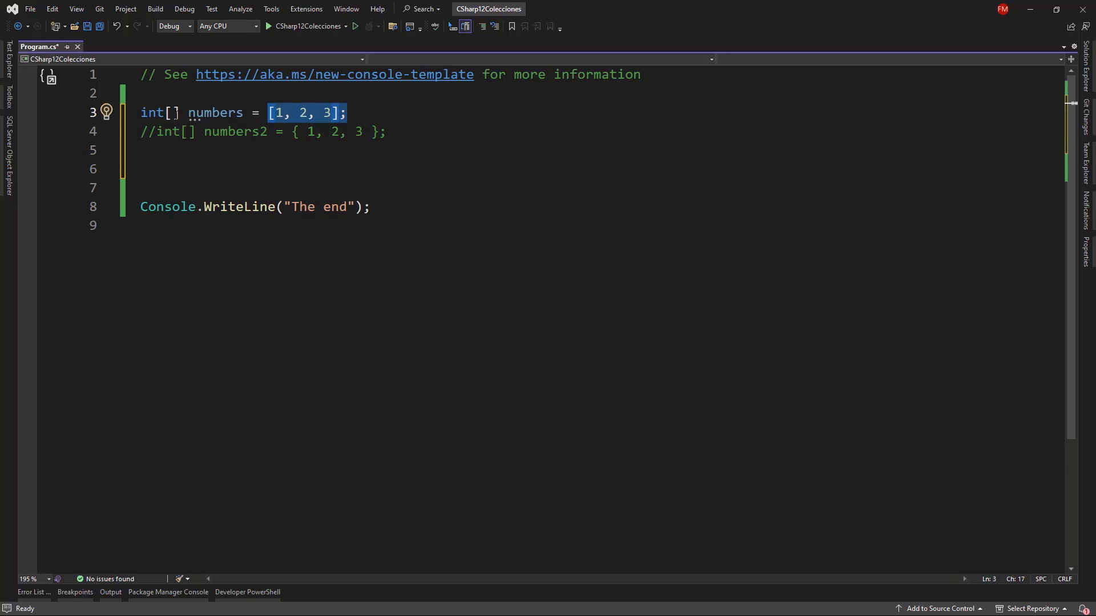
Declare List<string> names as ["Felipe", "Claudia", "Robert"]
click(179, 150)
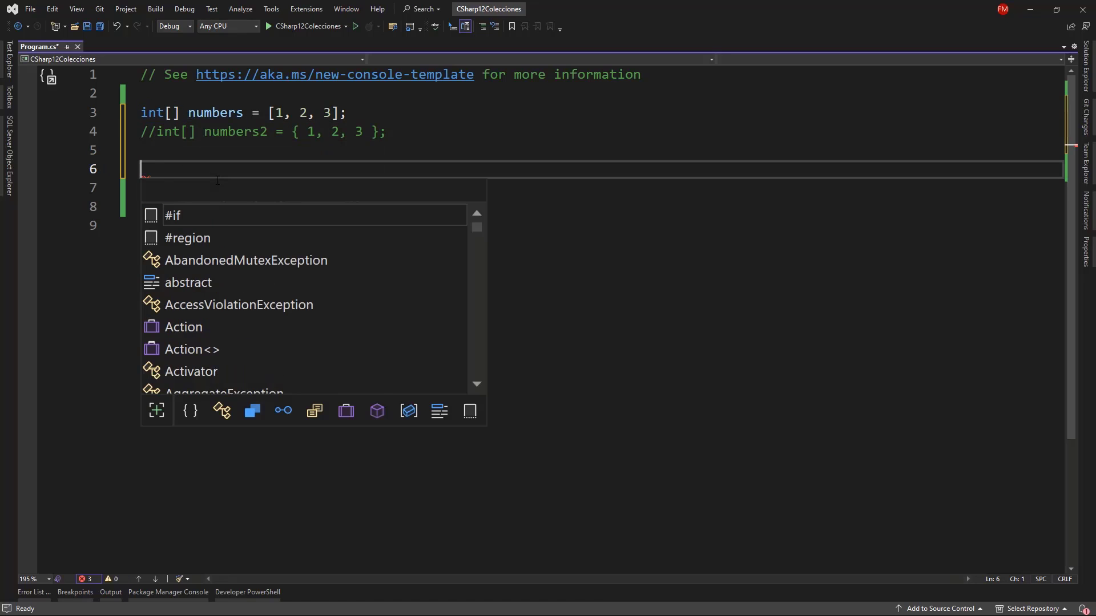
text(List<string>)
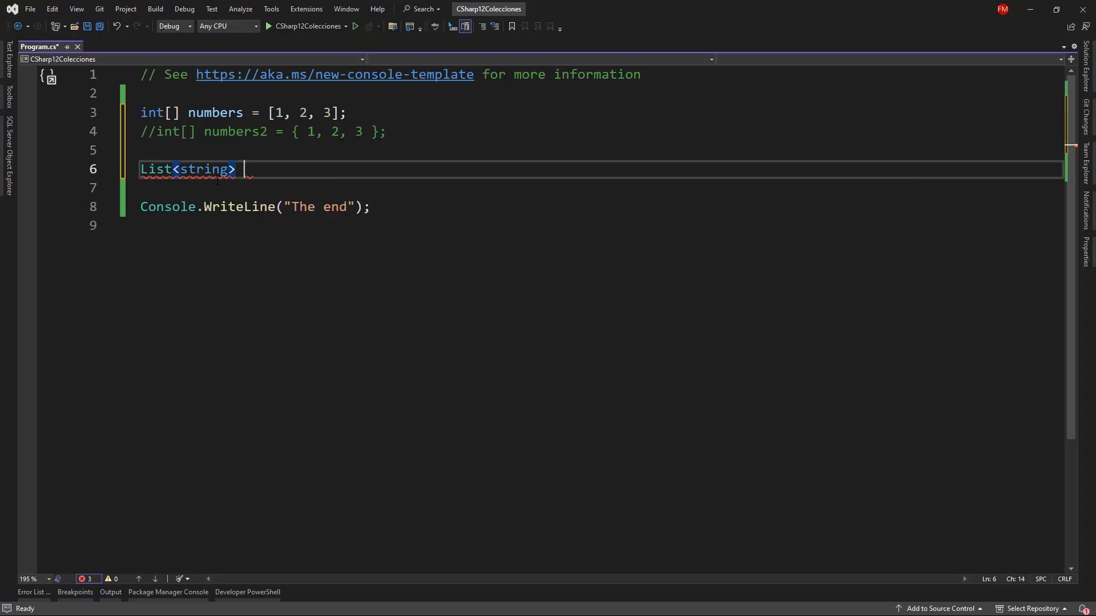
text(names = [""])
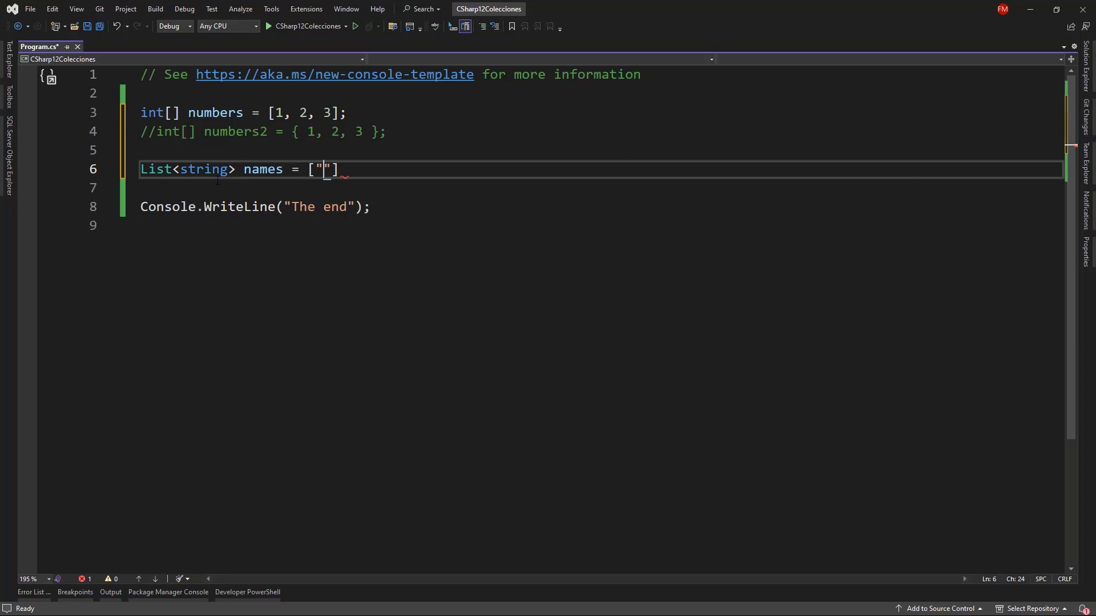
text(Felipe", "Claudia)
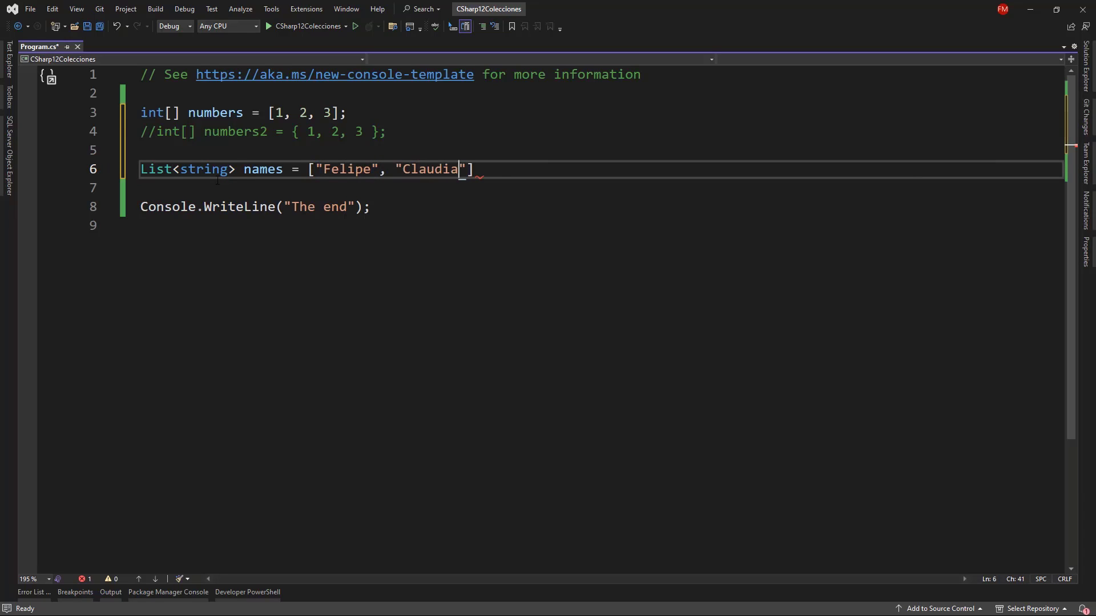
text(, "Robert")
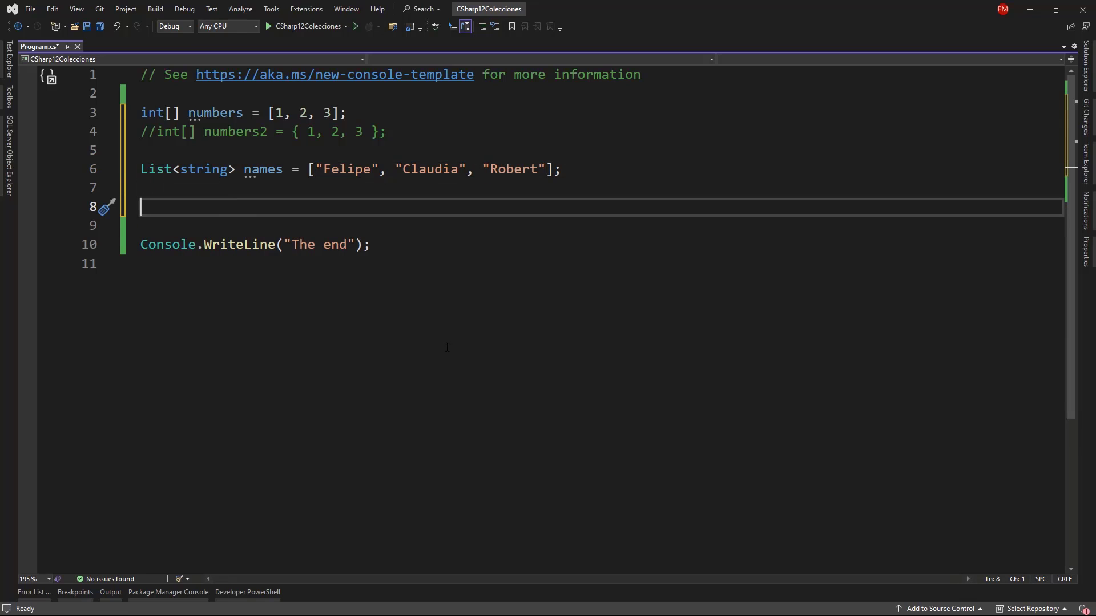
Declare int[][] jagged as [[1,2,3], [4,5,6,7], [8,9]]
text(int[][])
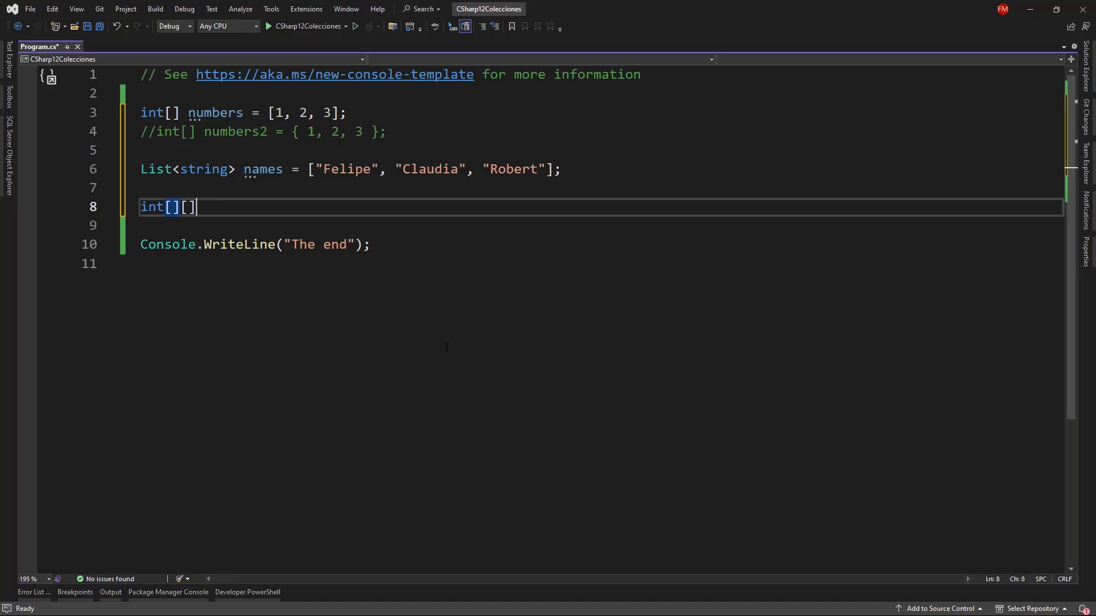
text(jagged =)
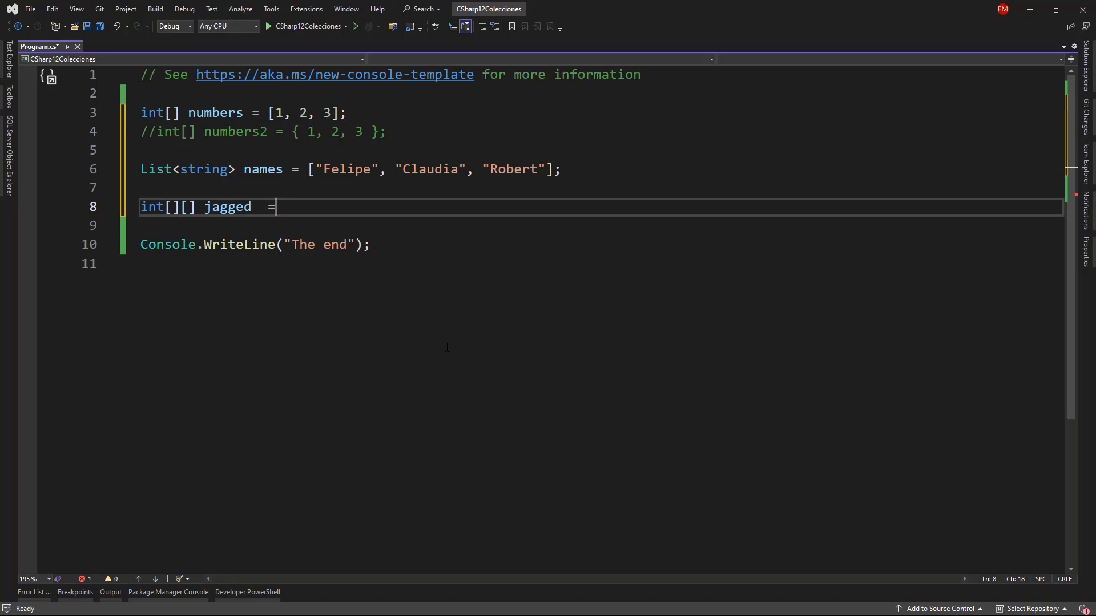
text([[1,23]])
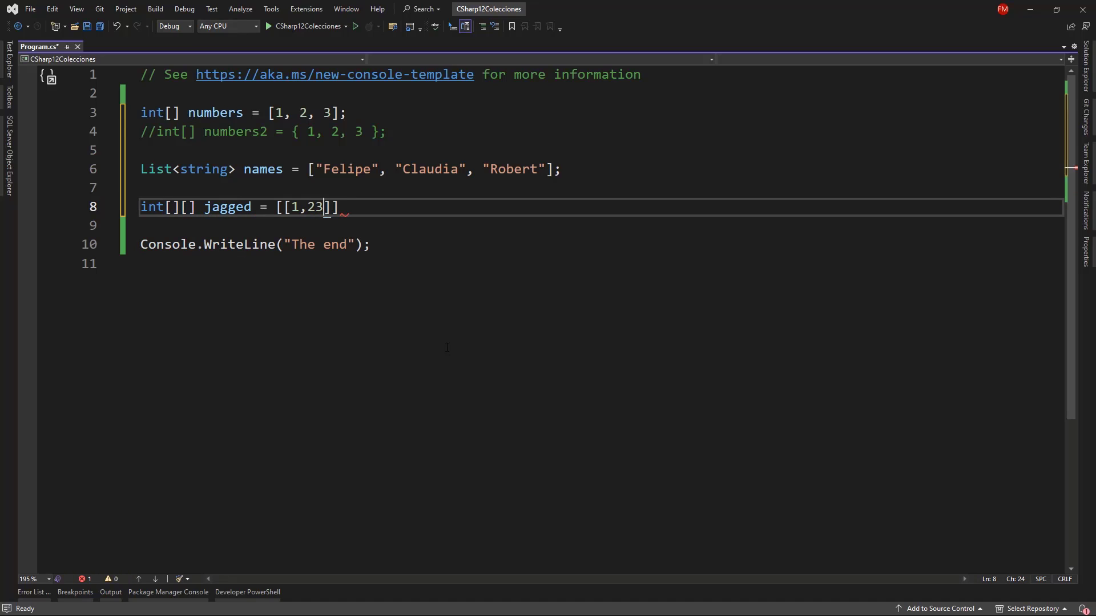
text(,3)
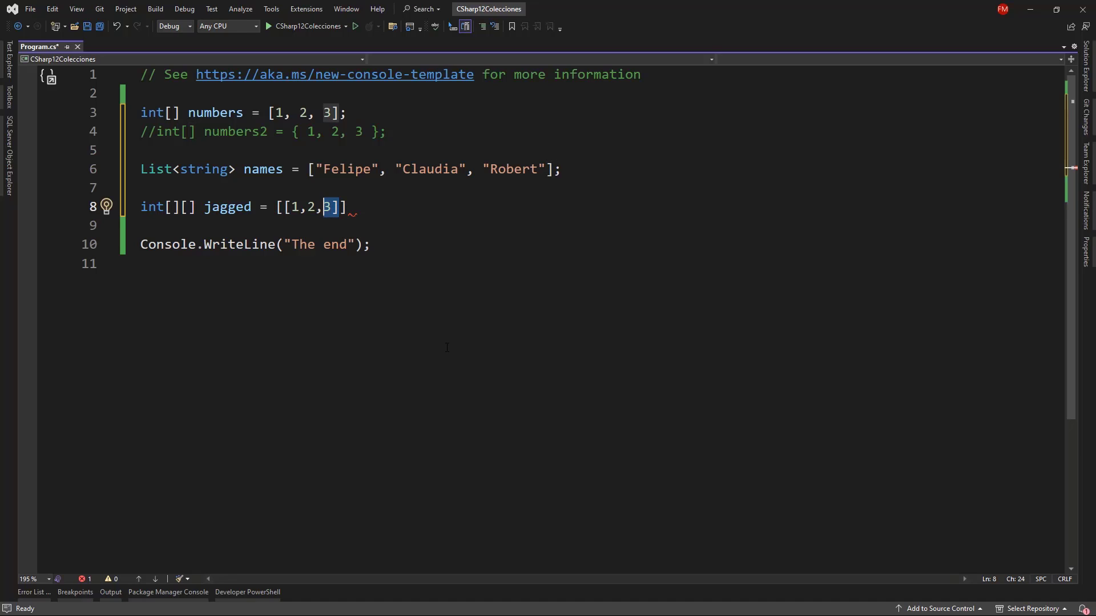
text(,)
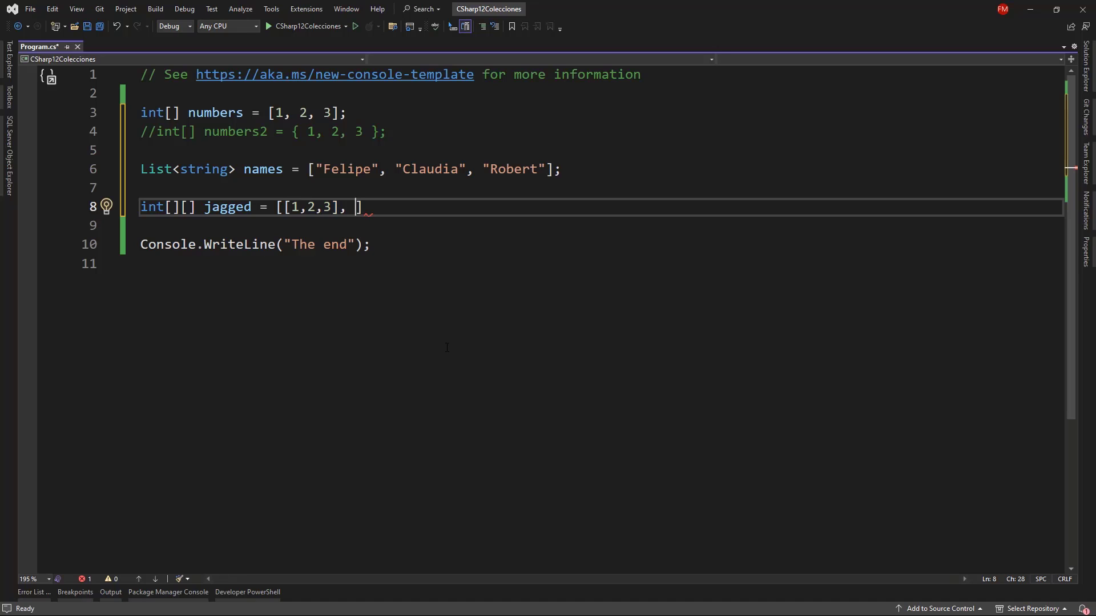
text([)
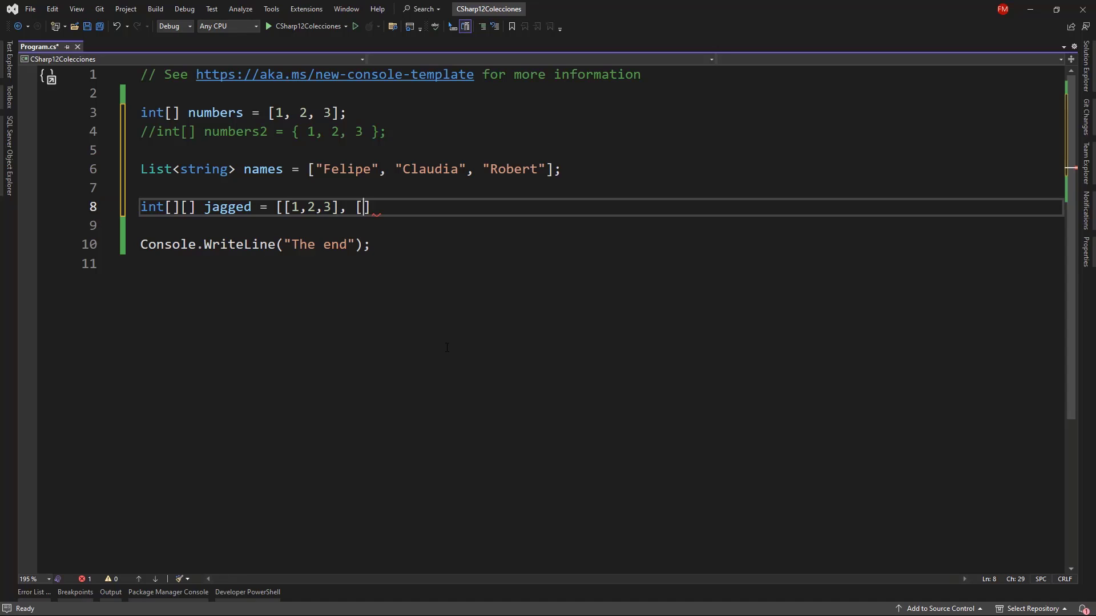
text(])
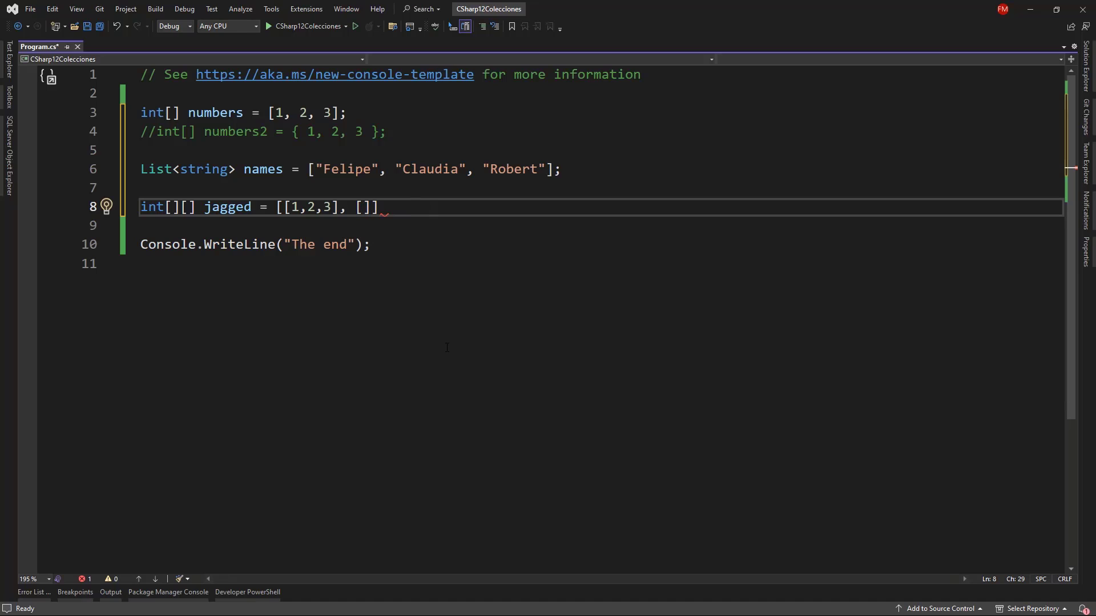
text(4,5,6,7], [)
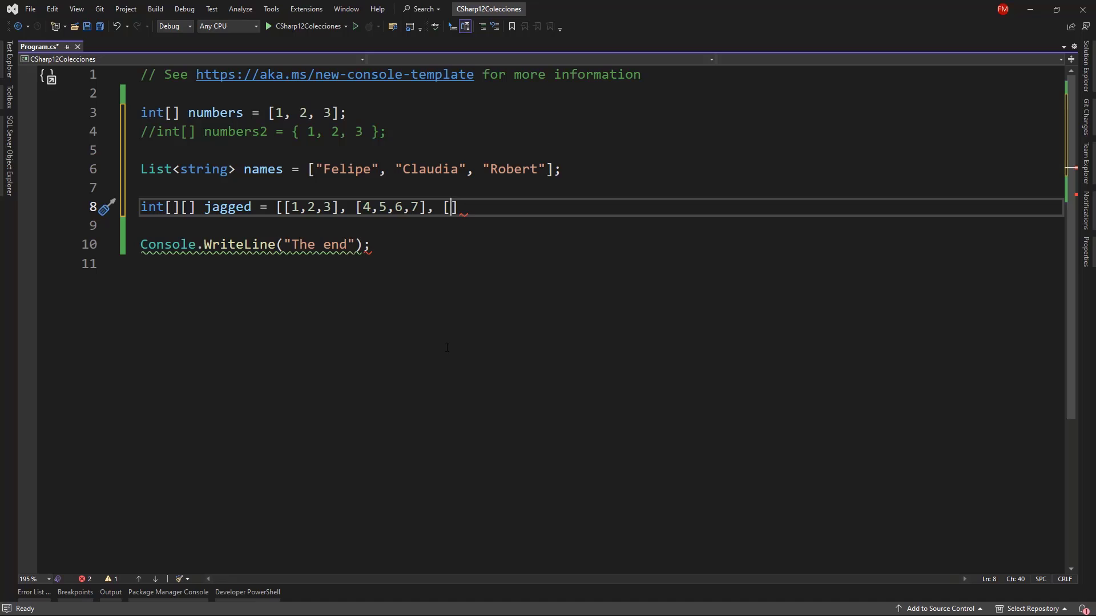
text(8,9])
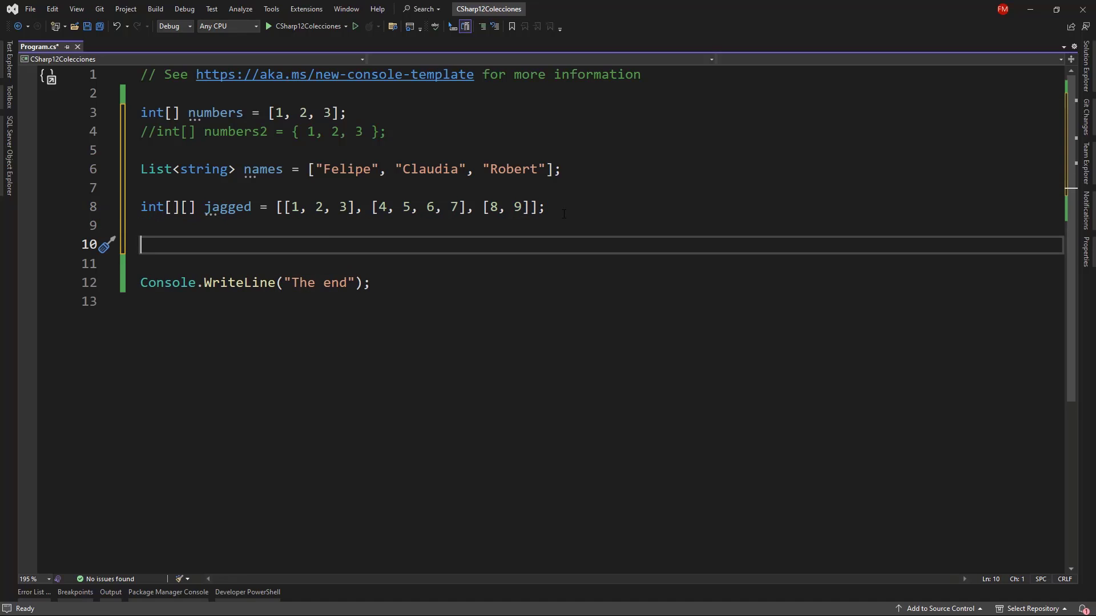
Declare numbers2 as [4, 5, 6, 7] and numbers3 as [8, 9]
text(i)
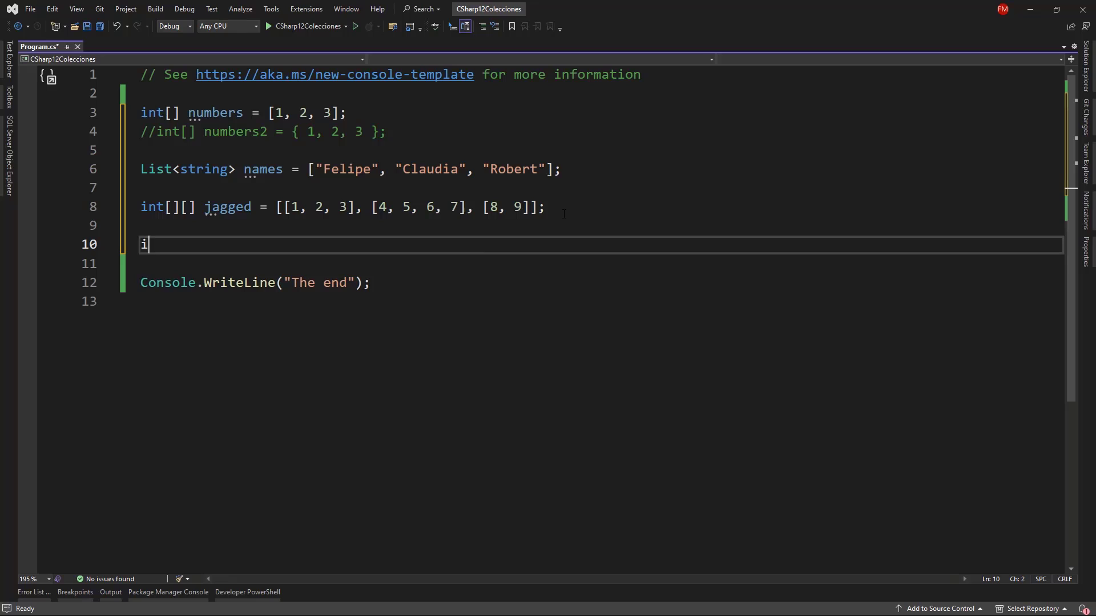
text(nt[] numbers)
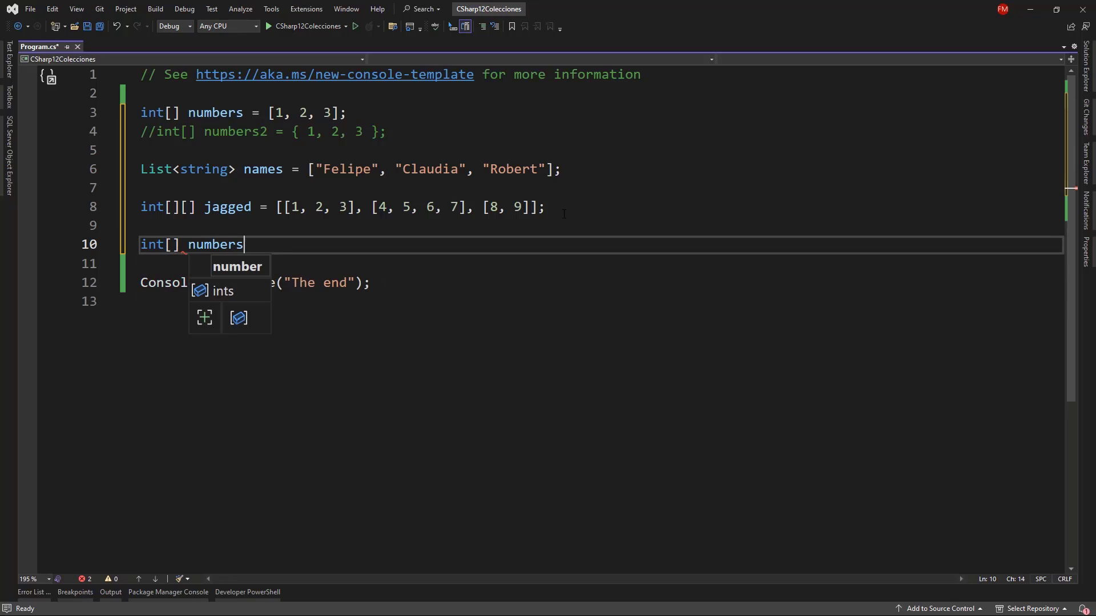
text(2 =)
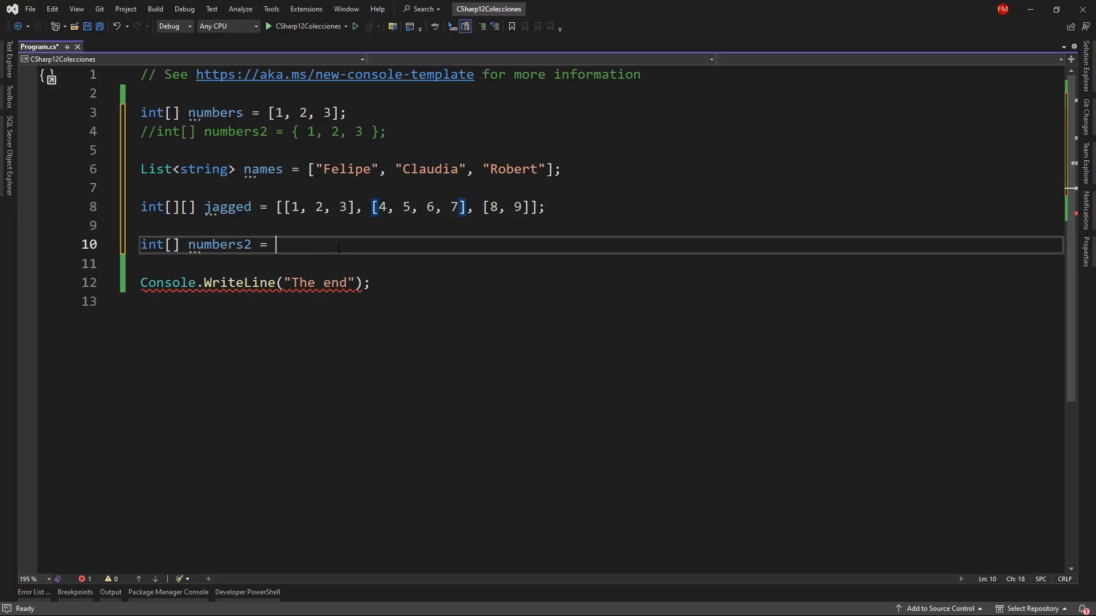
text([4, 5, 6, 7];)
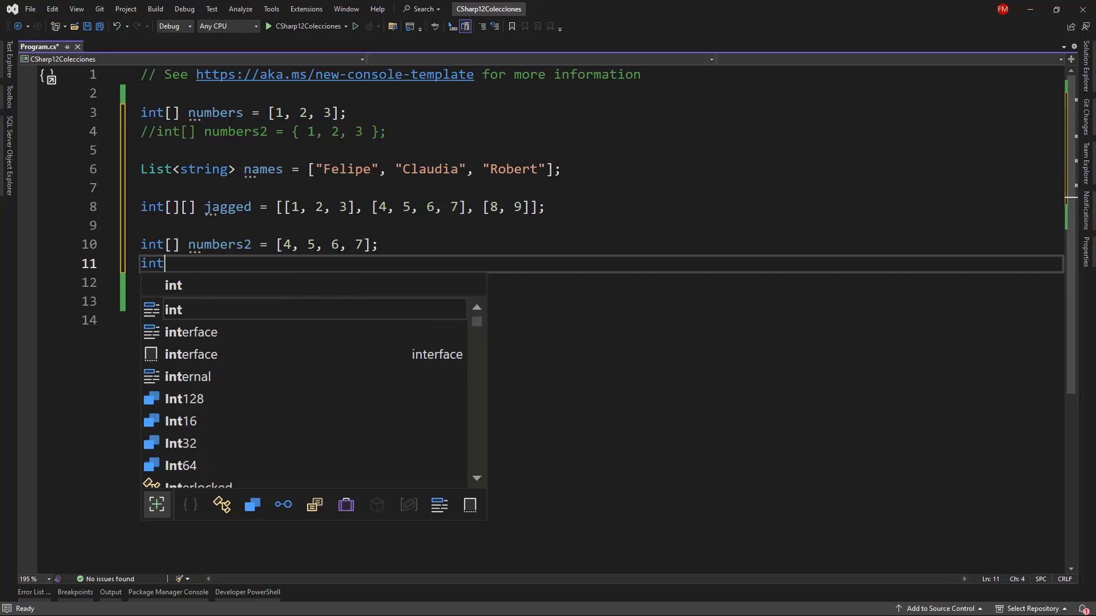
text([] numbers3 =)
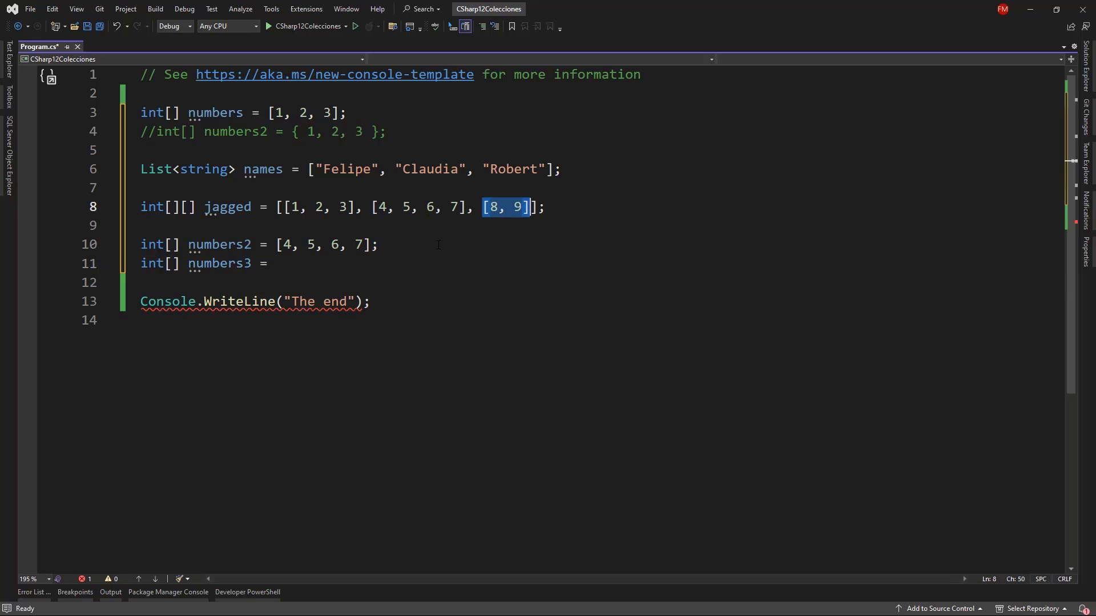
text([8, 9];)
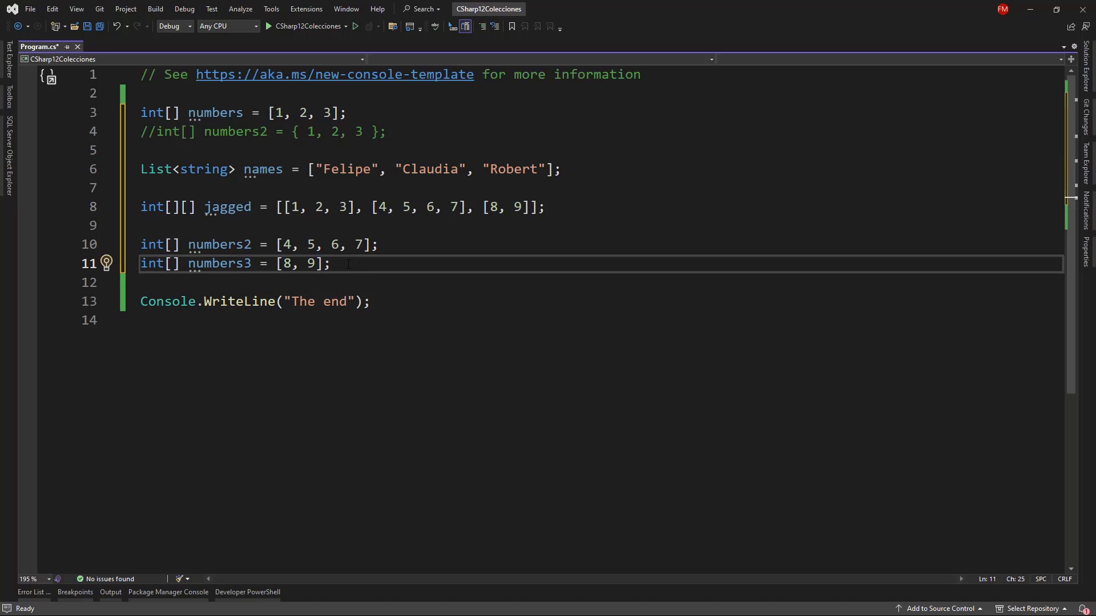
Declare int[][] jaggeed2 as [numbers, numbers2, numbers3]
text(int[][] jagg)
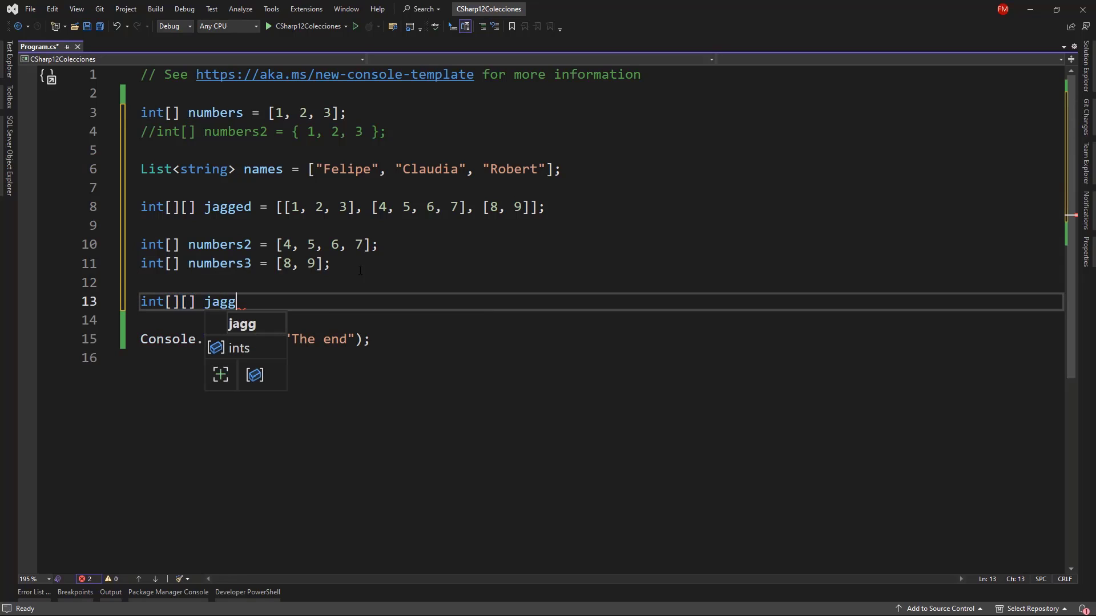
text(eed2 = [numbers, numbe];)
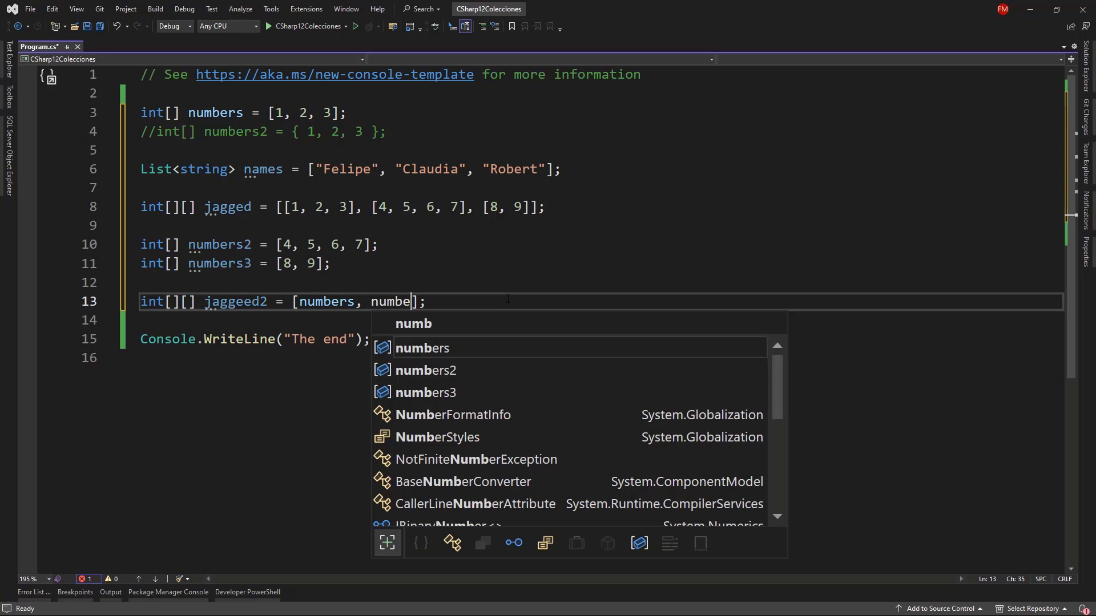
text(rs2, numbers3)
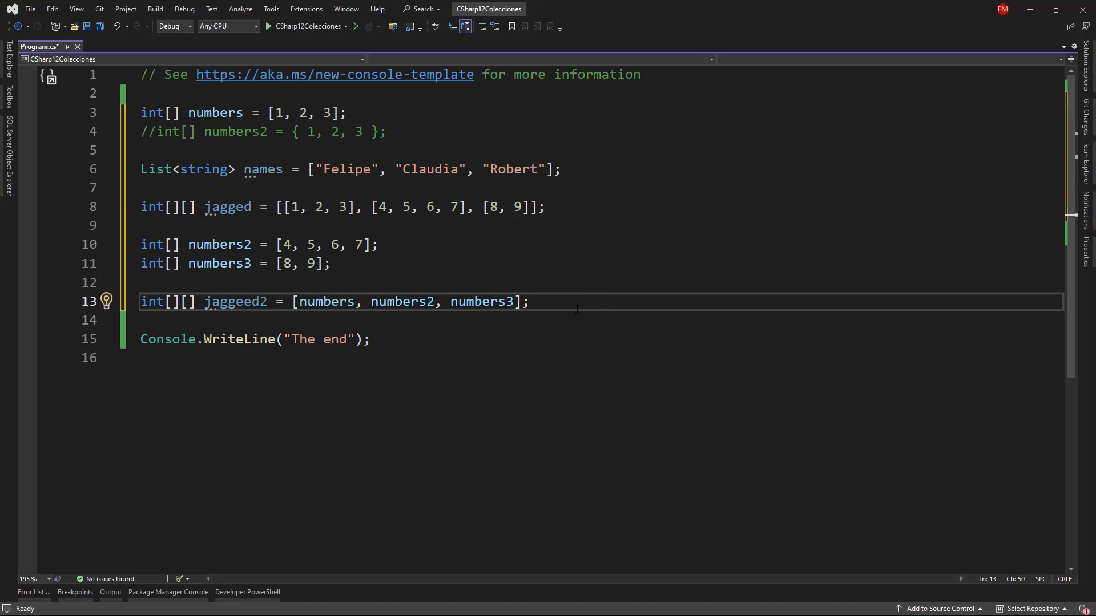
key(enter)
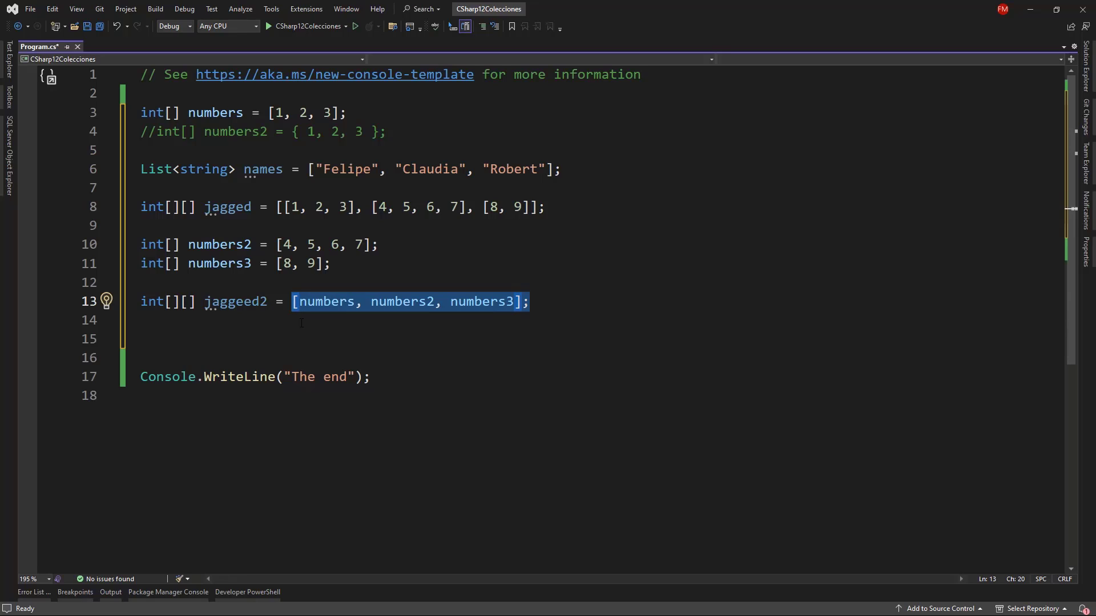
Declare int[] numbers4 as [..numbers, ..numbers2, ..numbers3] using the spread operator
click(228, 244)
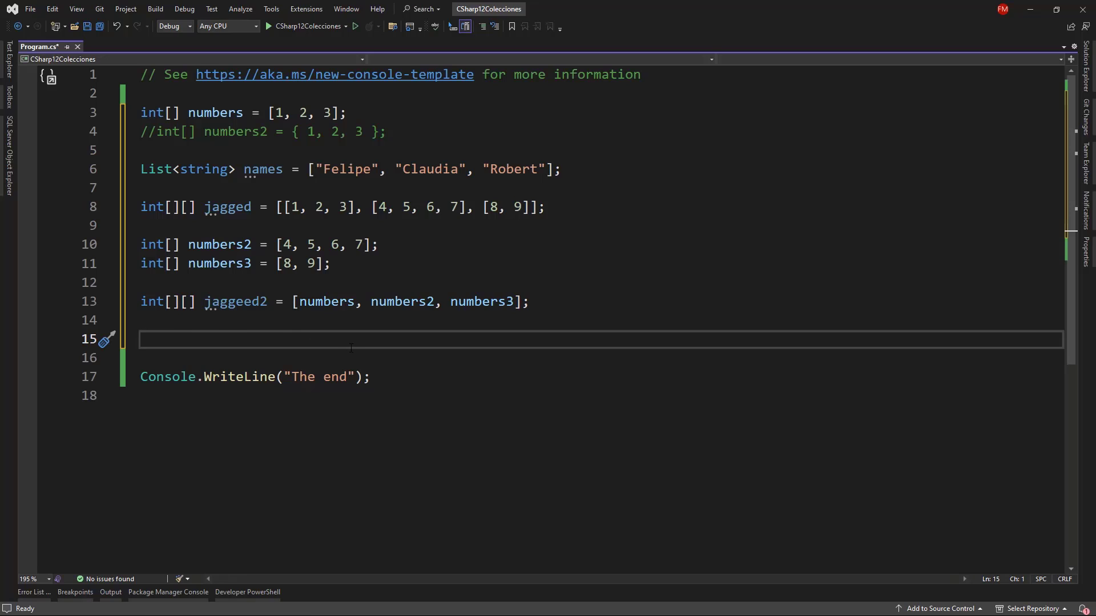
text(int[])
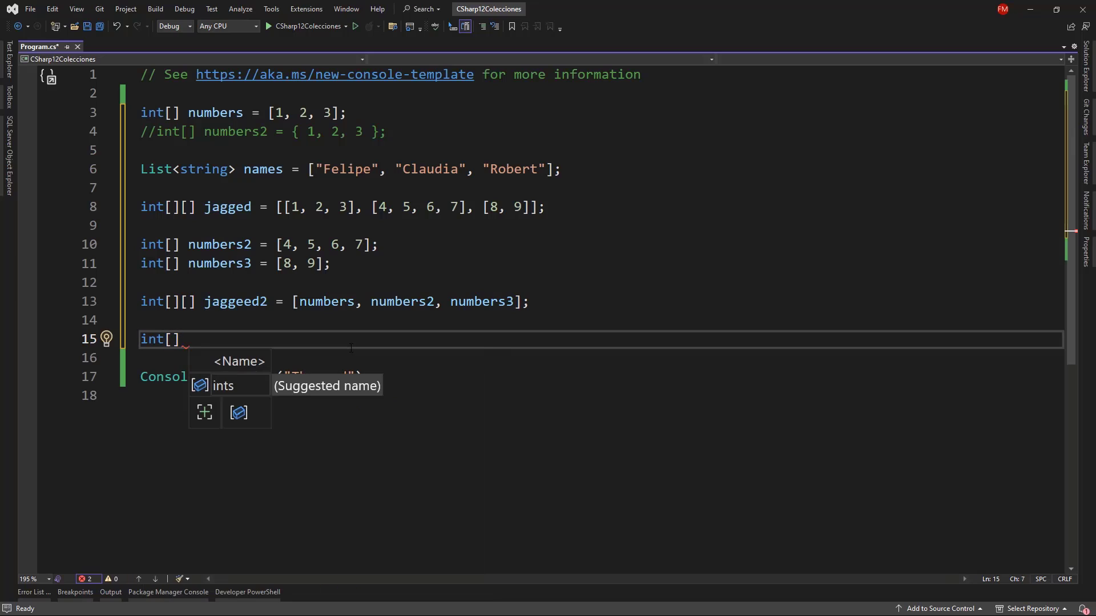
text(numbers4)
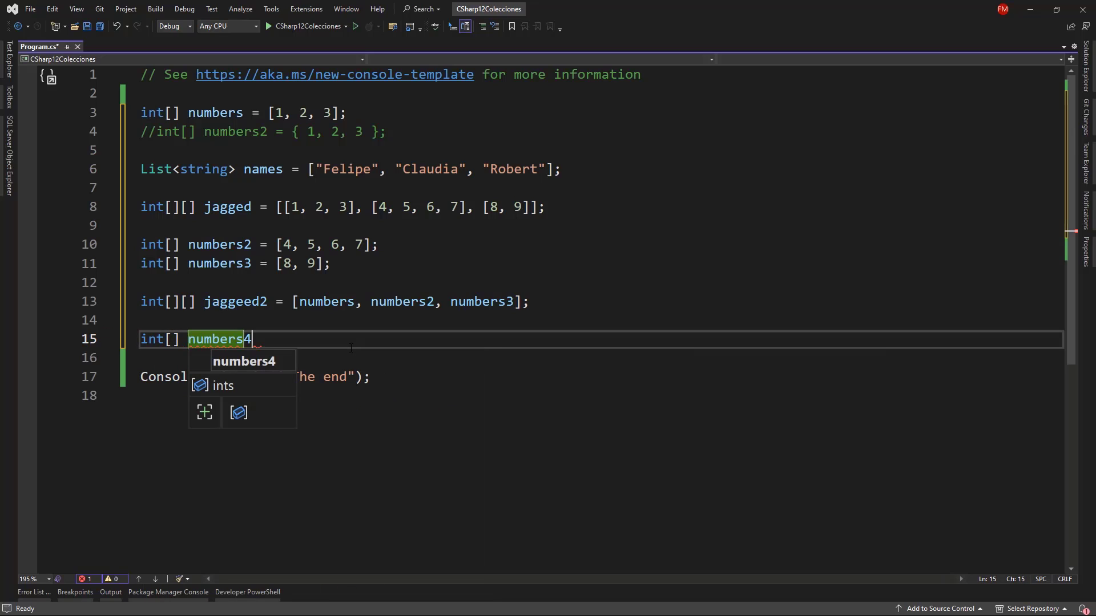
text(= [])
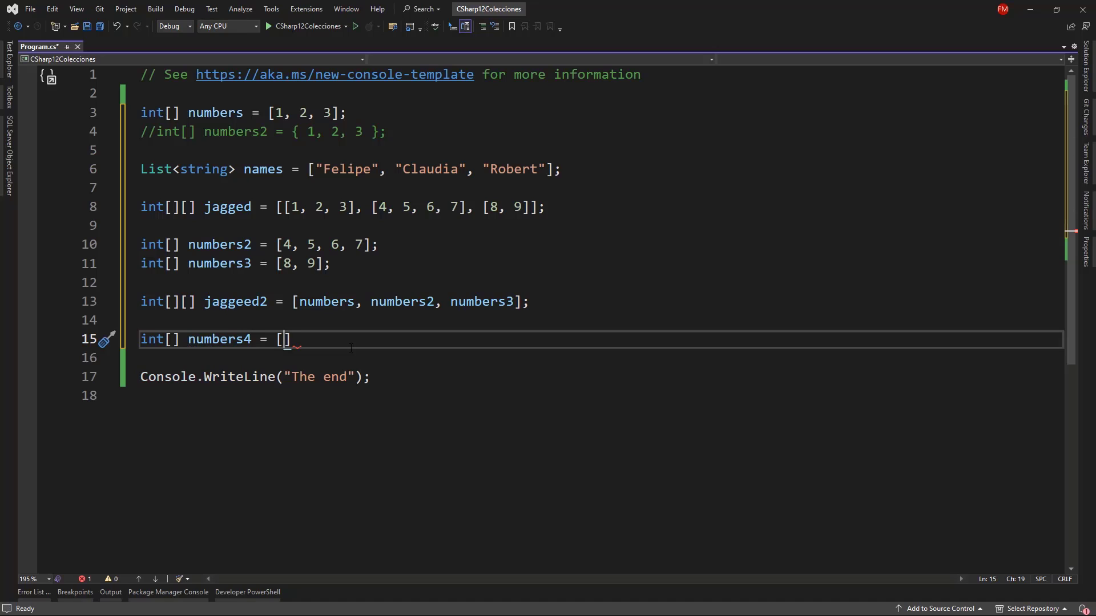
text(..)
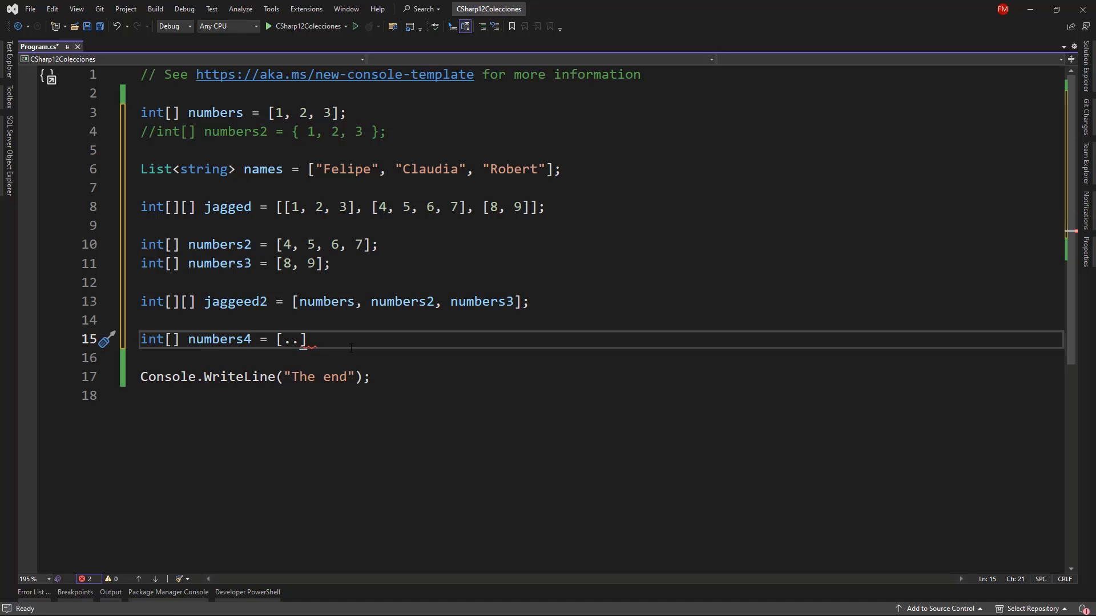
text(numbers)
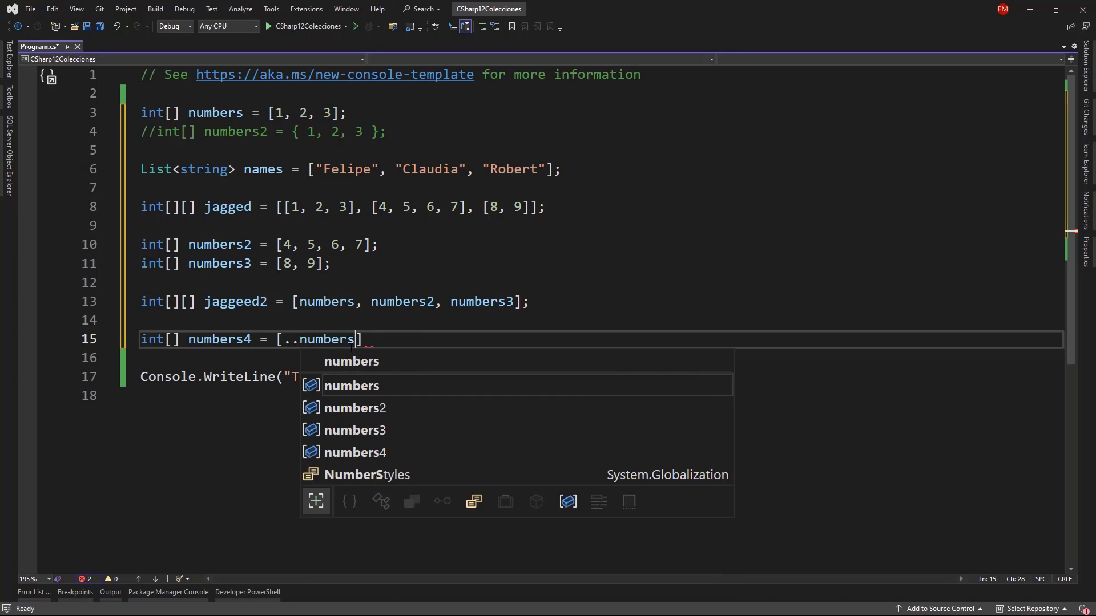
text(, ..numbers2,)
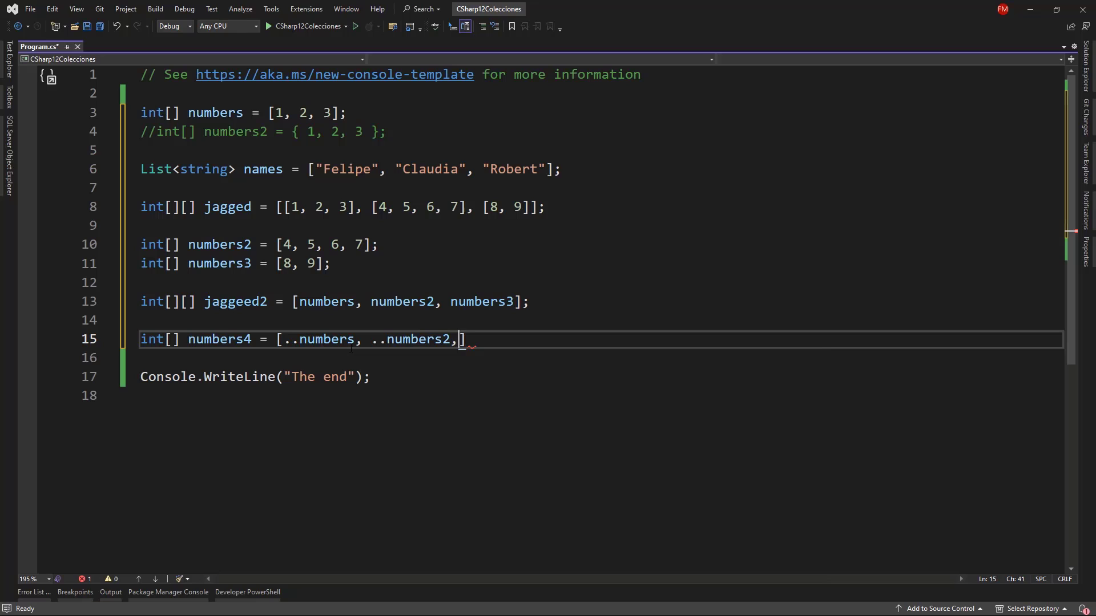
text(..numbers3)
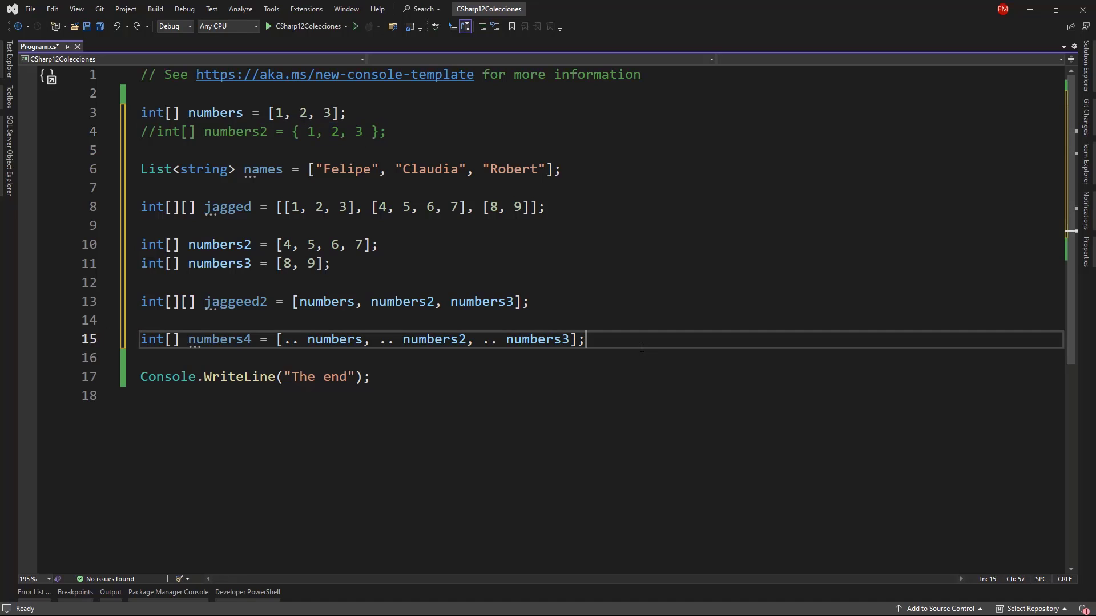
Write int[] numbers5 = {..numbers, ..numbers2}; as a commented-out invalid brace spread
text(int[])
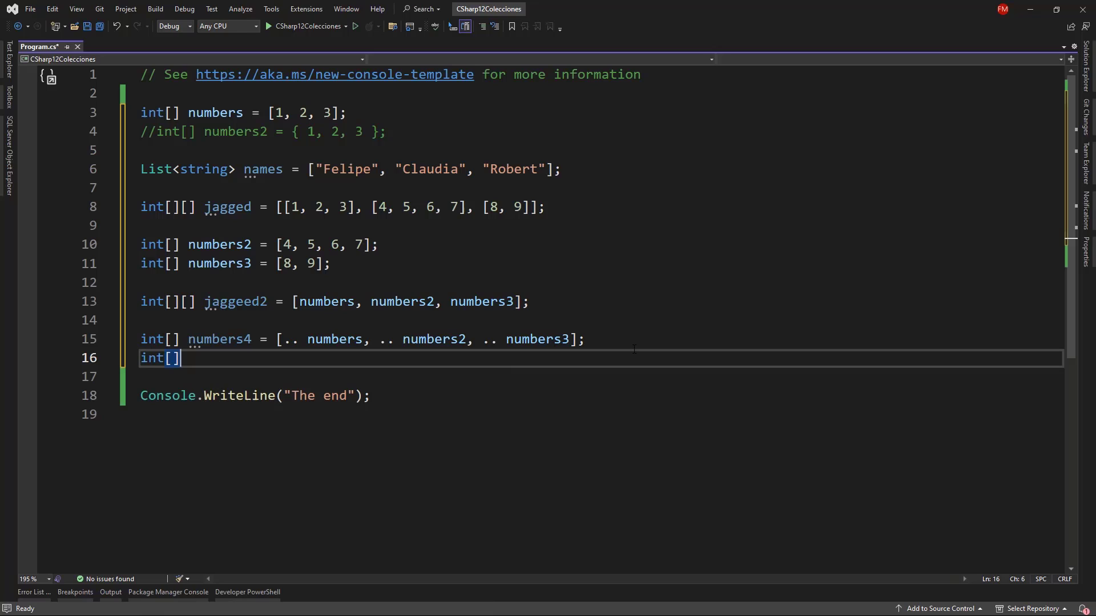
text(numbers4)
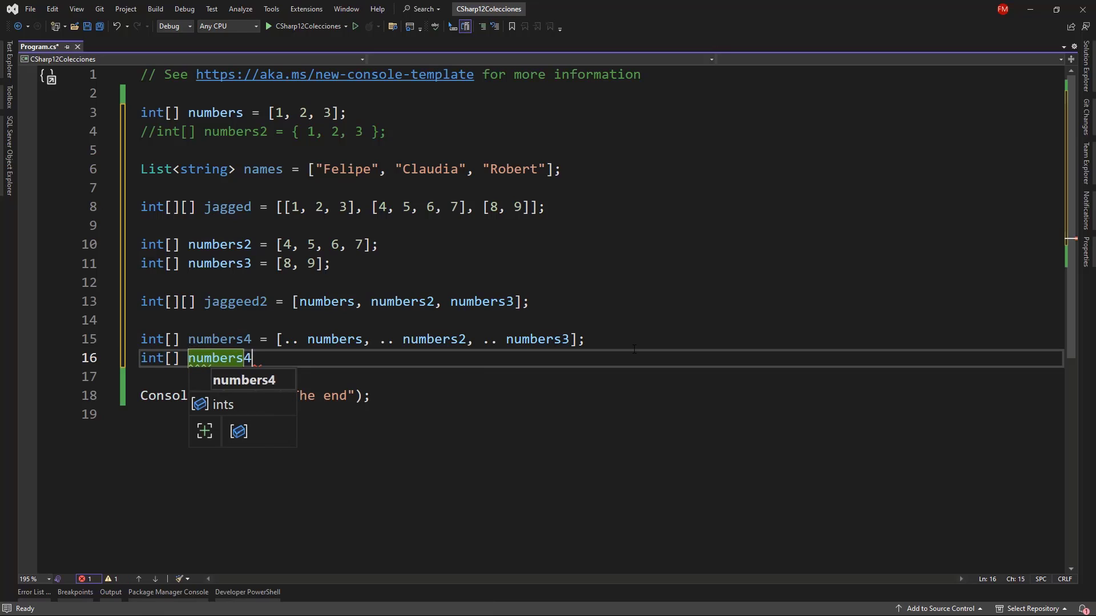
text(5 = { };)
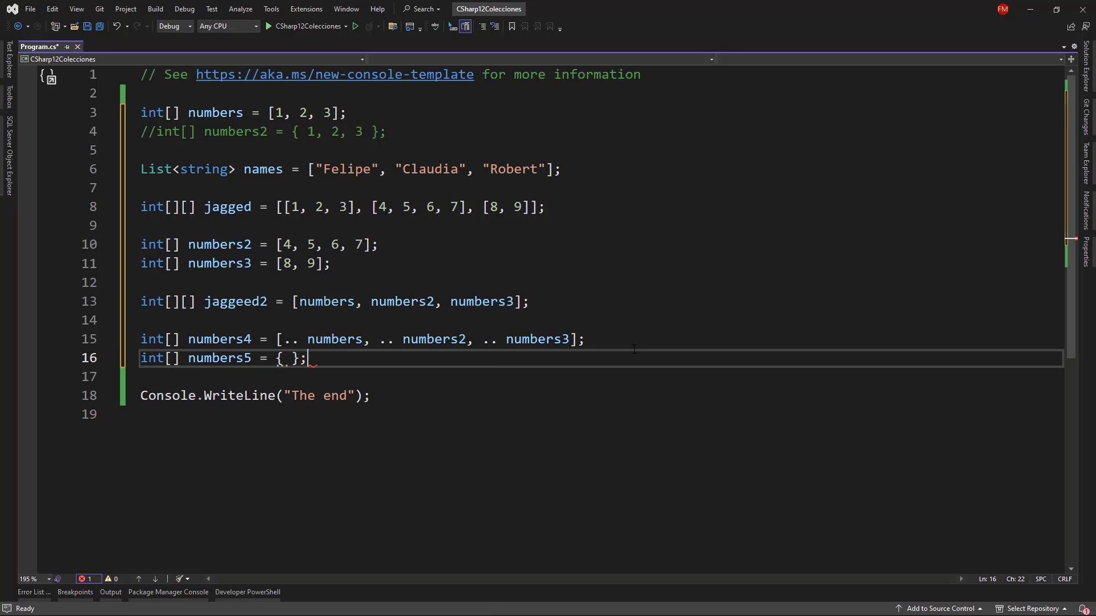
text(..numbers,)
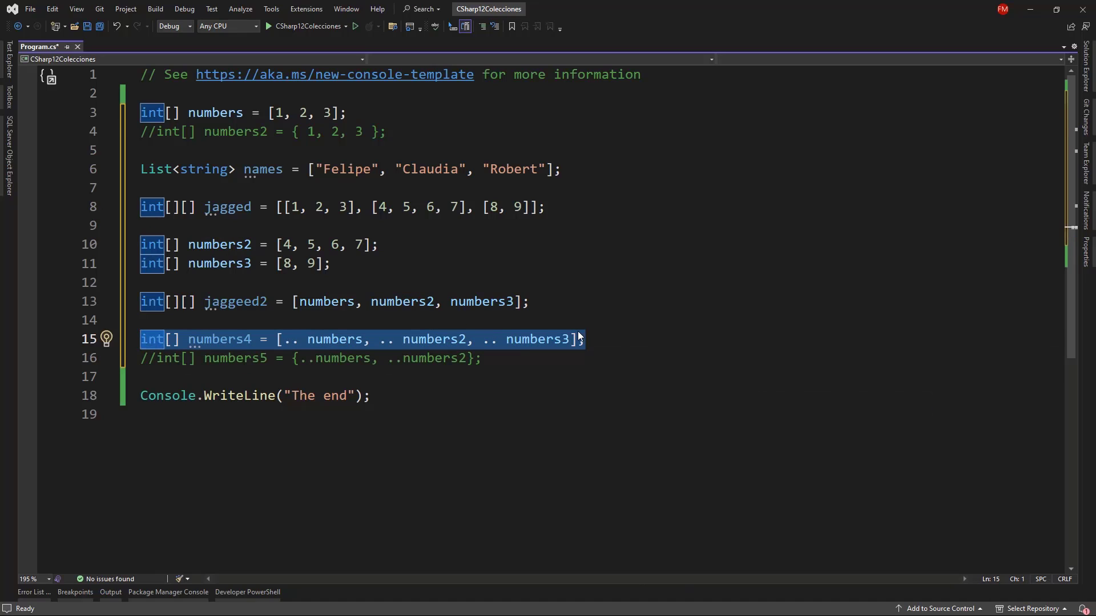
mouse_move(578, 335)
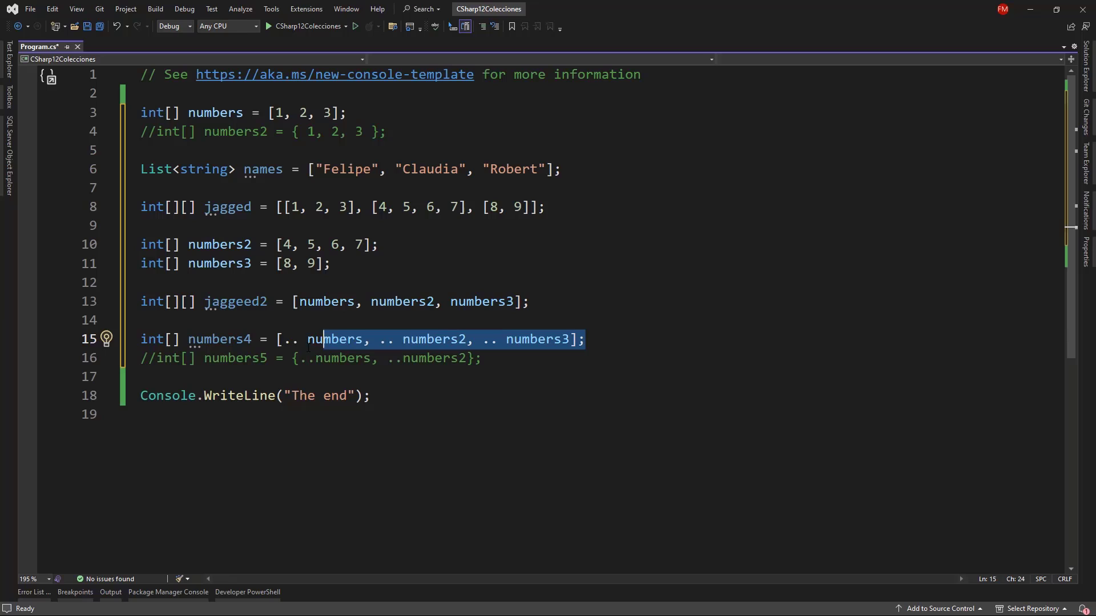
Declare numbersConcat as numbers.Concat(numbers2).Concat(numbers3).ToArray() and select all the code
click(585, 339)
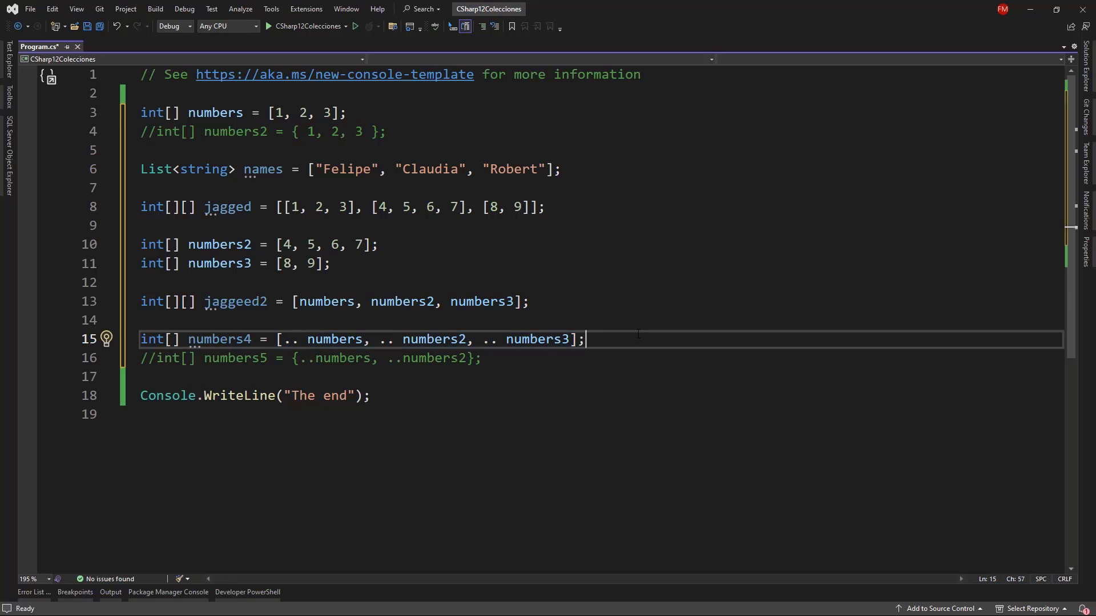
text(in)
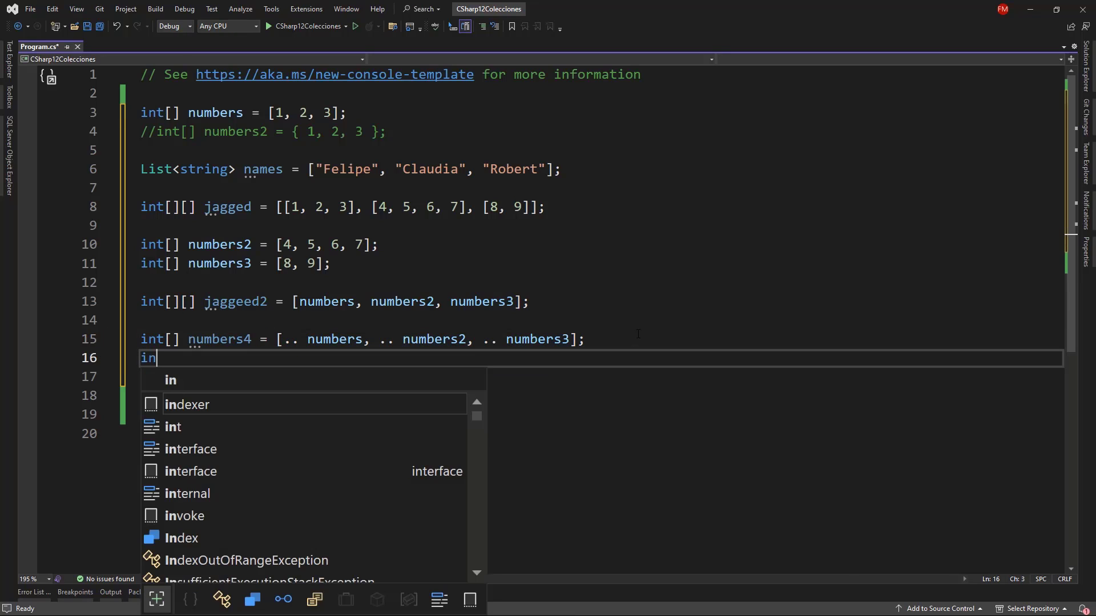
text(t[] numbers)
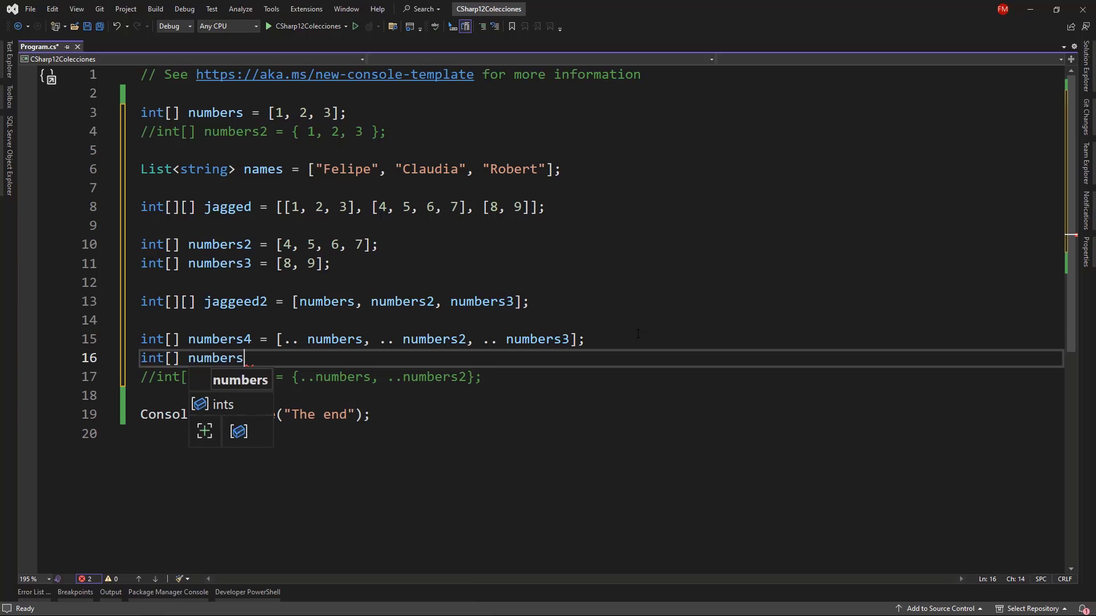
text(Concat =)
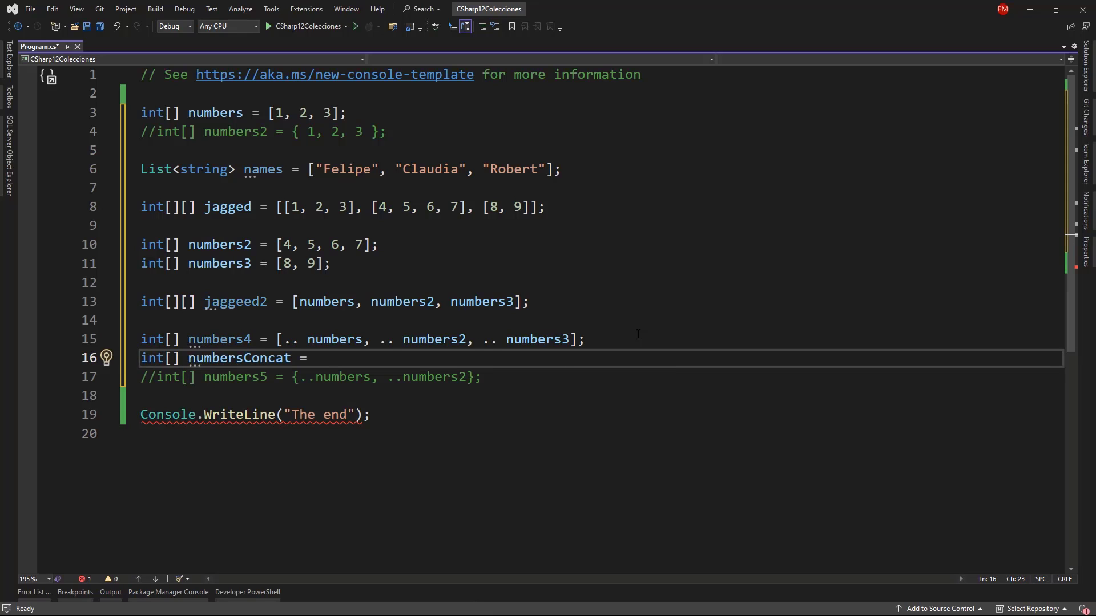
text(numb)
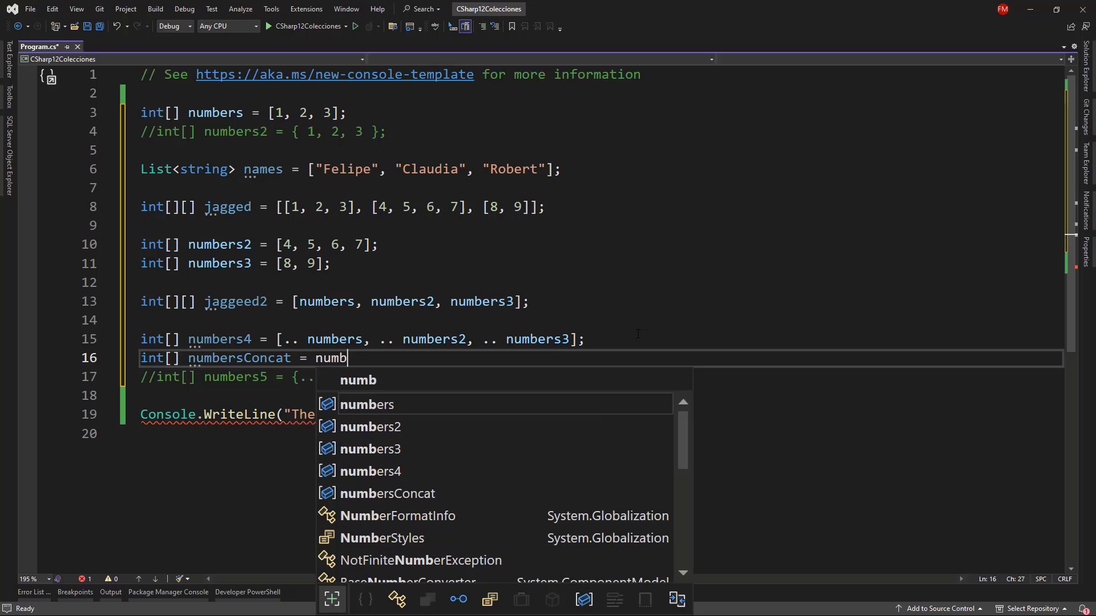
text(ers.Concat(numbers)
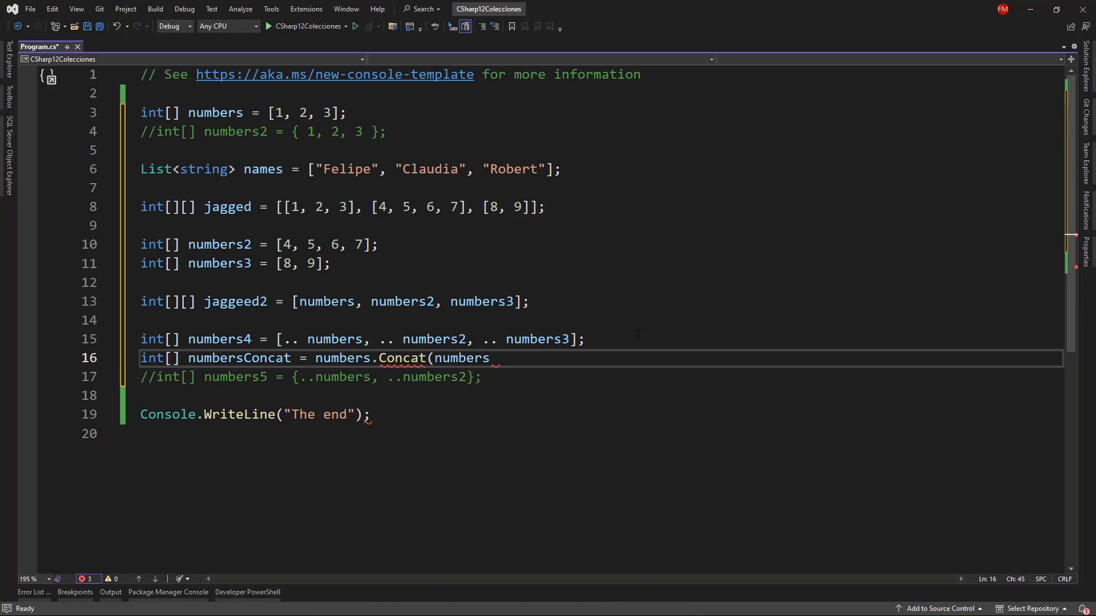
text(2).Concat)
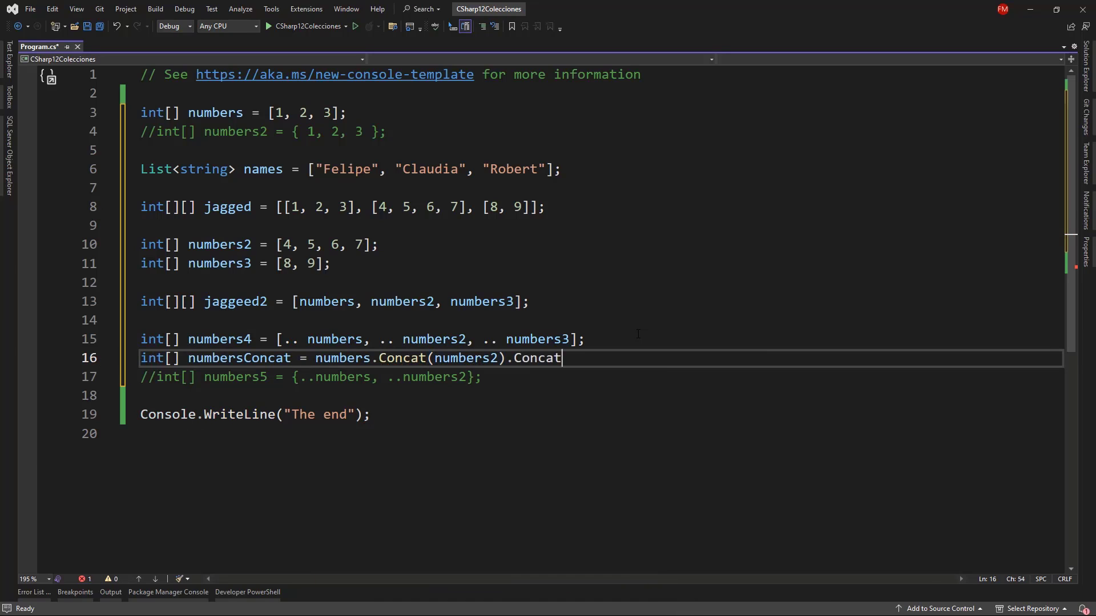
text((numbers3).)
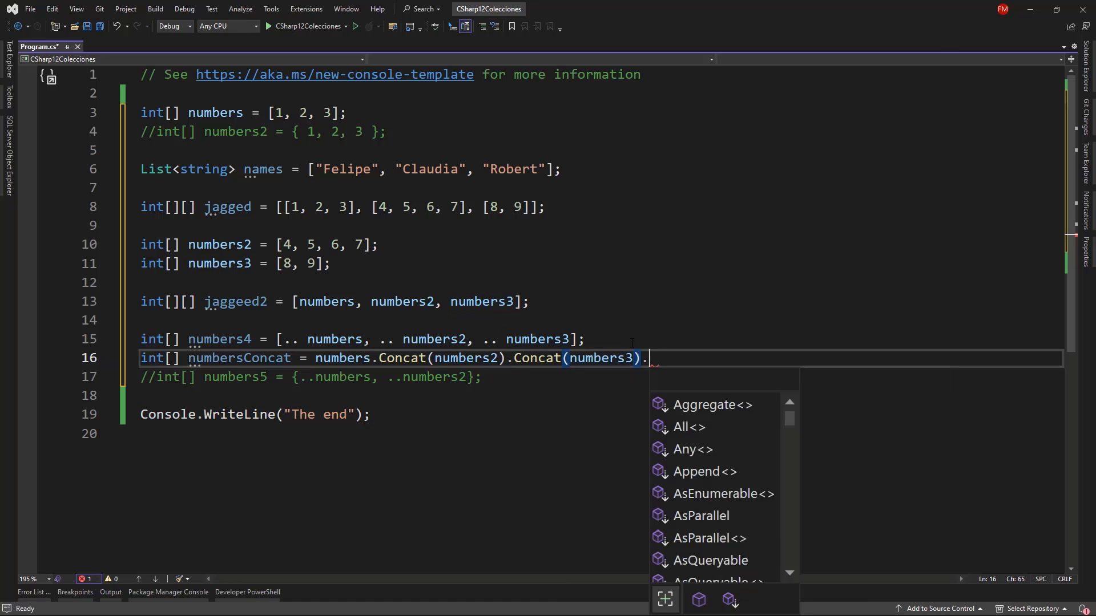
text(ToArray();)
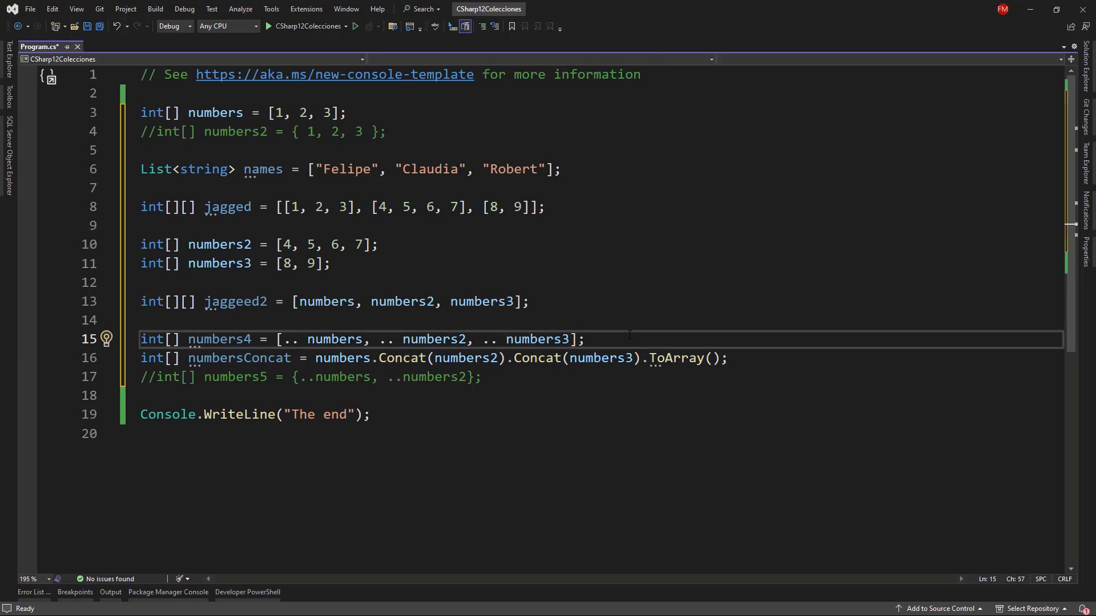
key(ctrl+a)
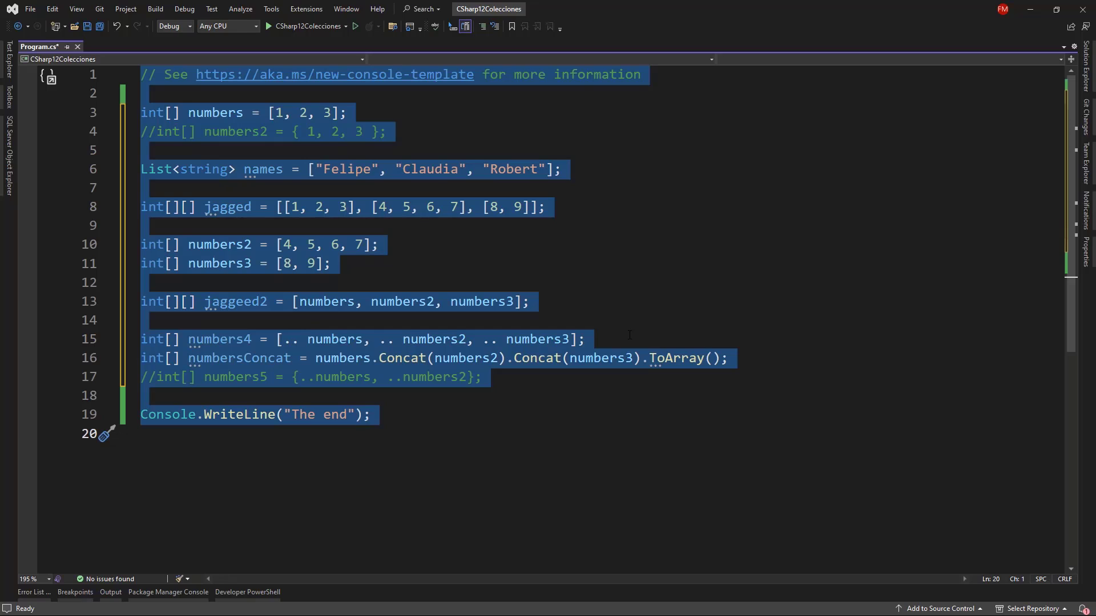